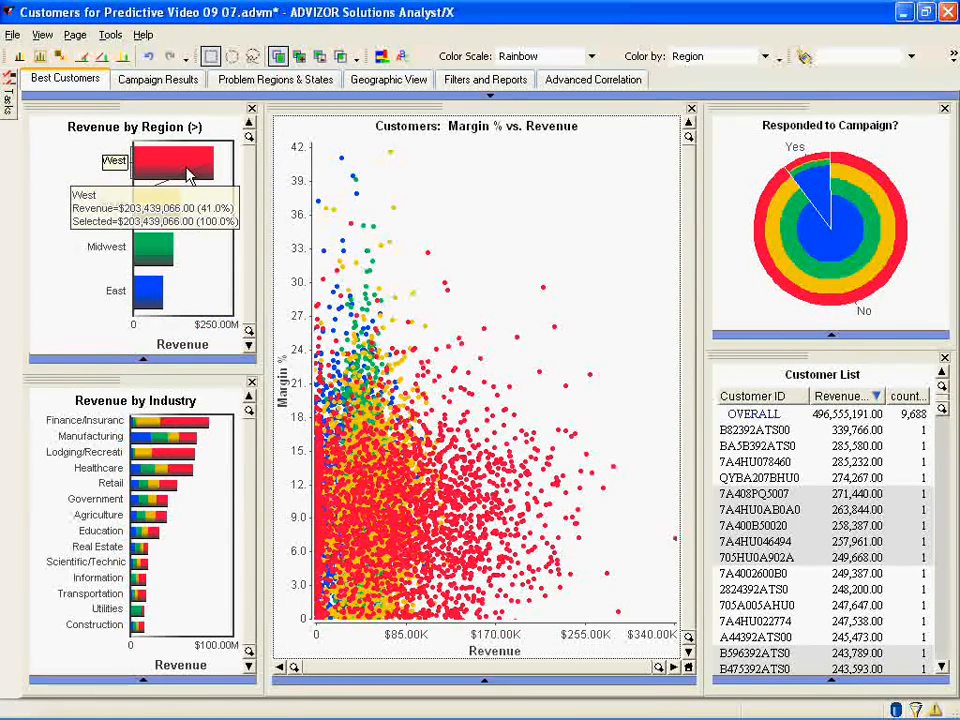
mouse_move(165, 205)
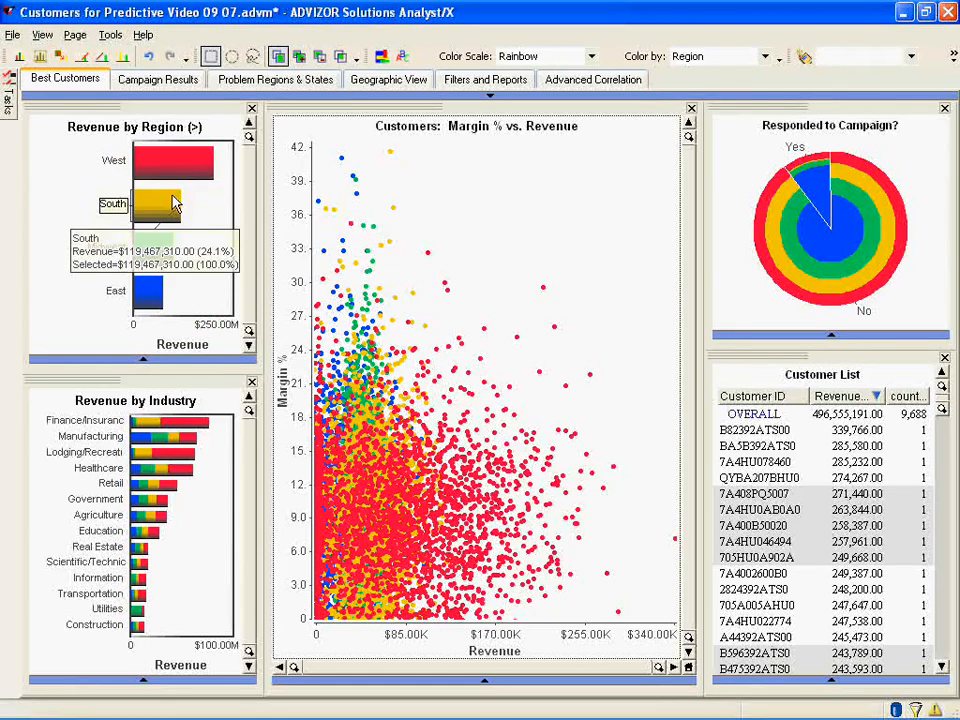
mouse_move(149, 291)
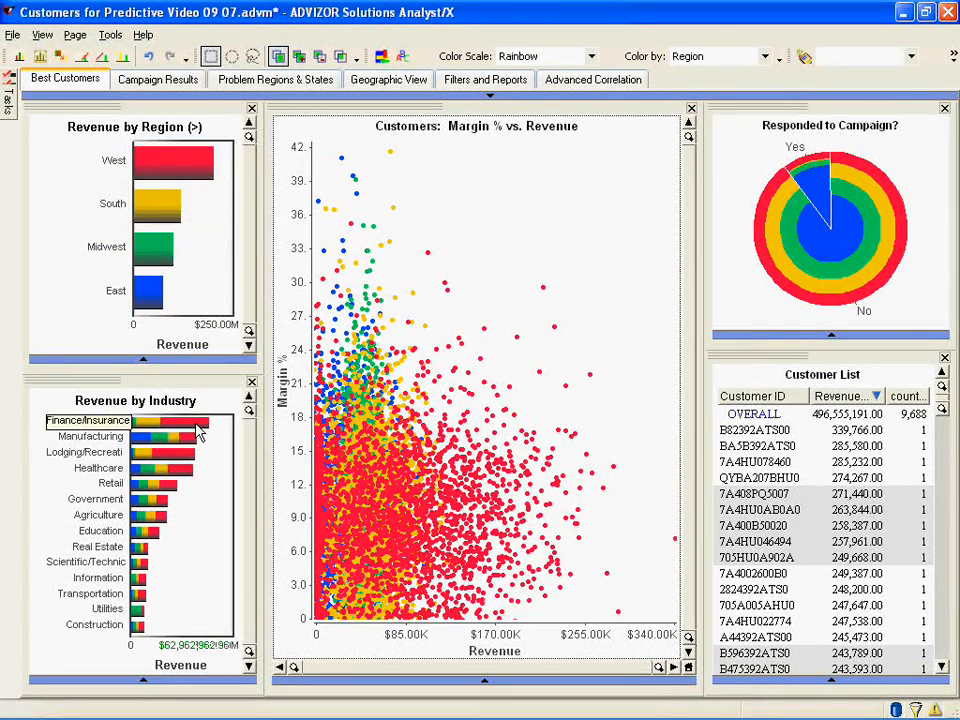
mouse_move(195, 425)
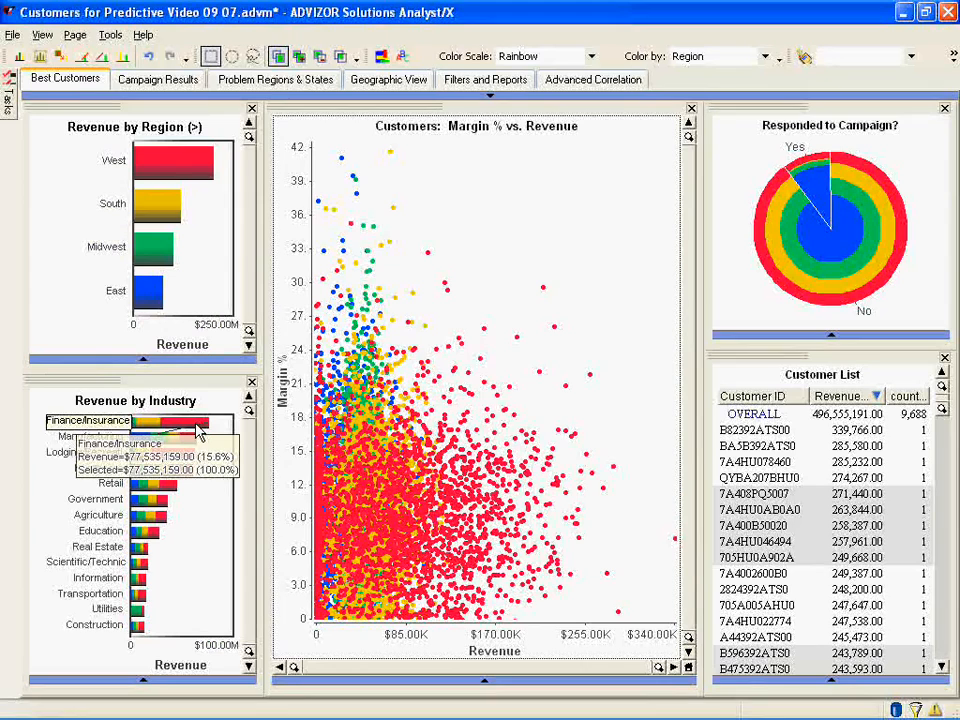
mouse_move(245, 505)
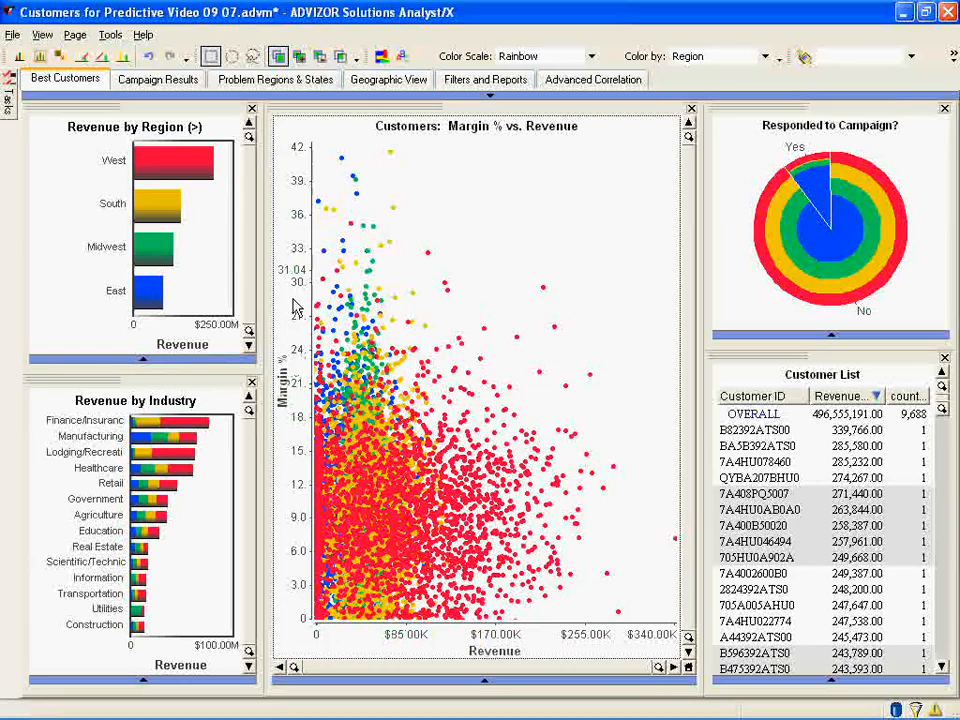
mouse_move(410, 170)
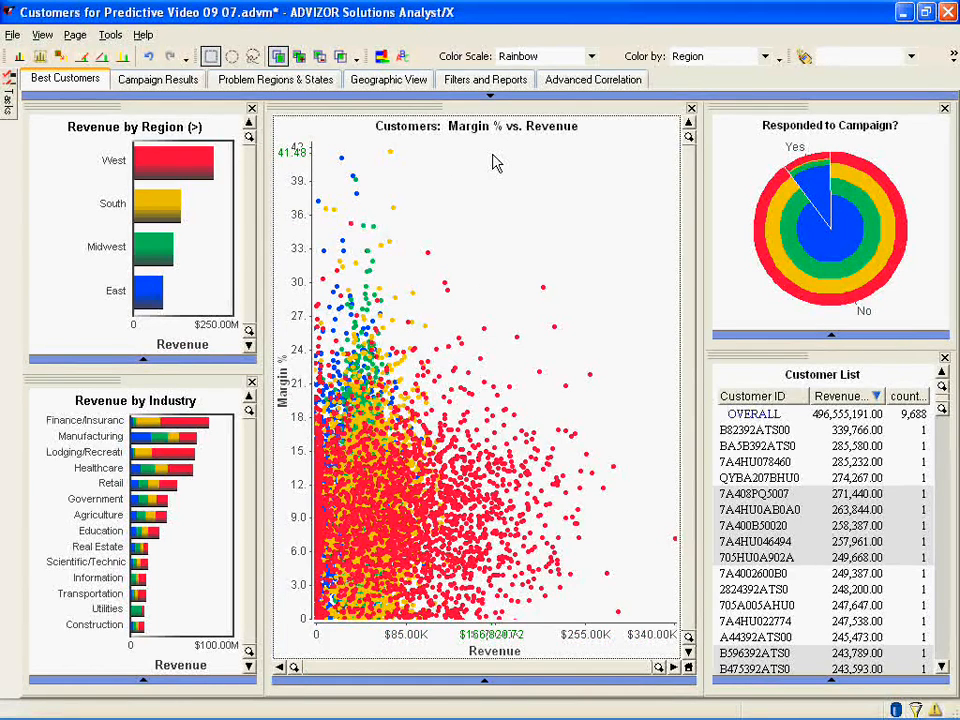
mouse_move(344, 167)
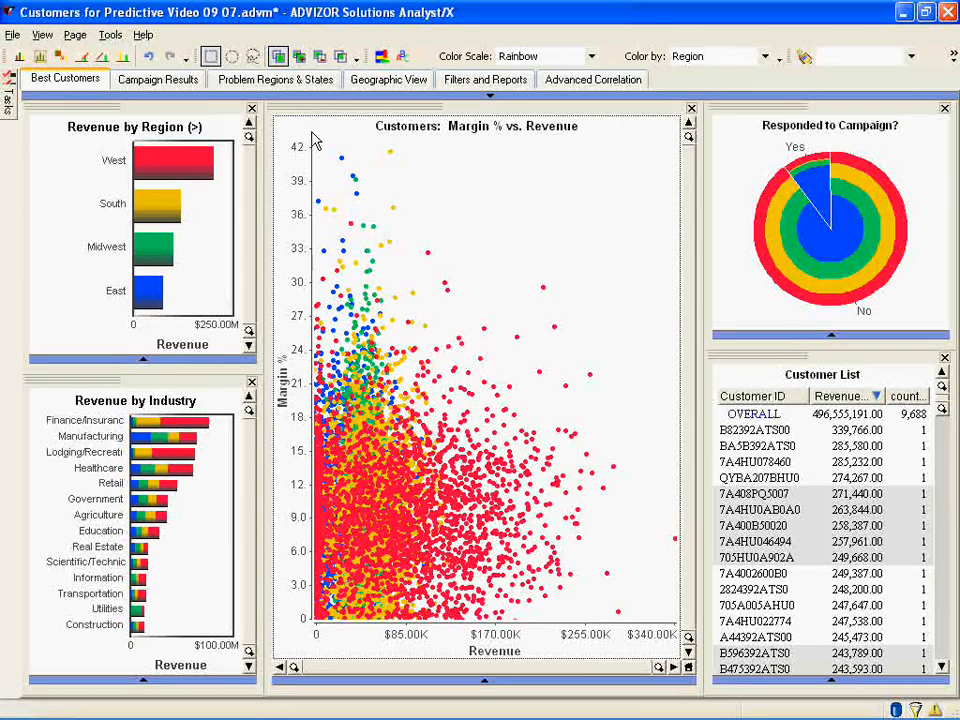
Step: Box-select the high-margin, low-revenue points in the scatterplot
left_click_drag(313, 140, 450, 427)
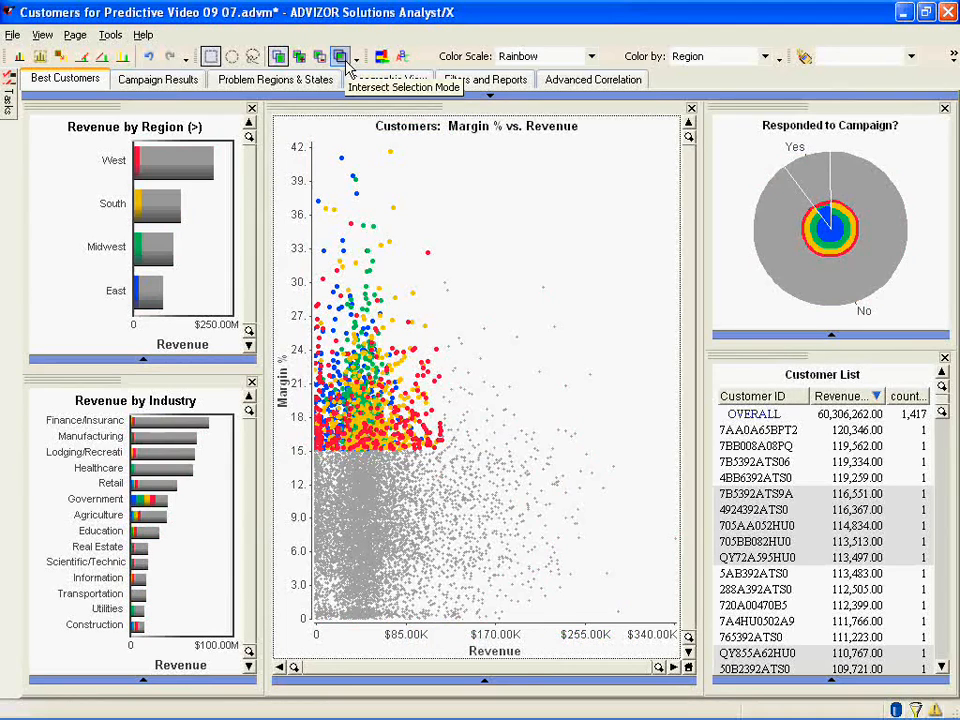
mouse_move(825, 162)
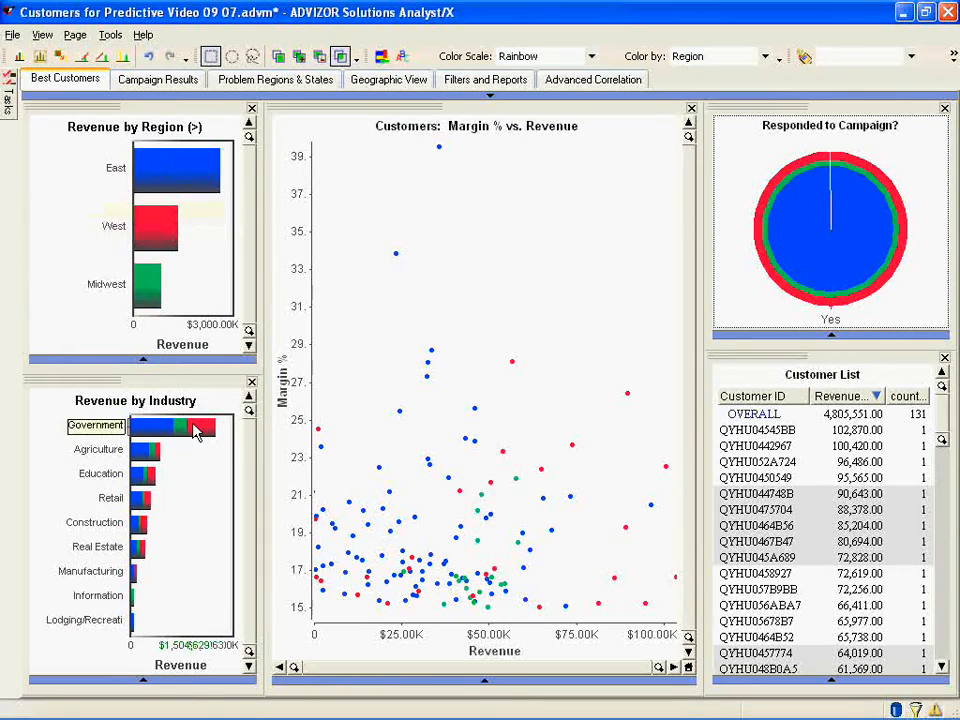
mouse_move(195, 430)
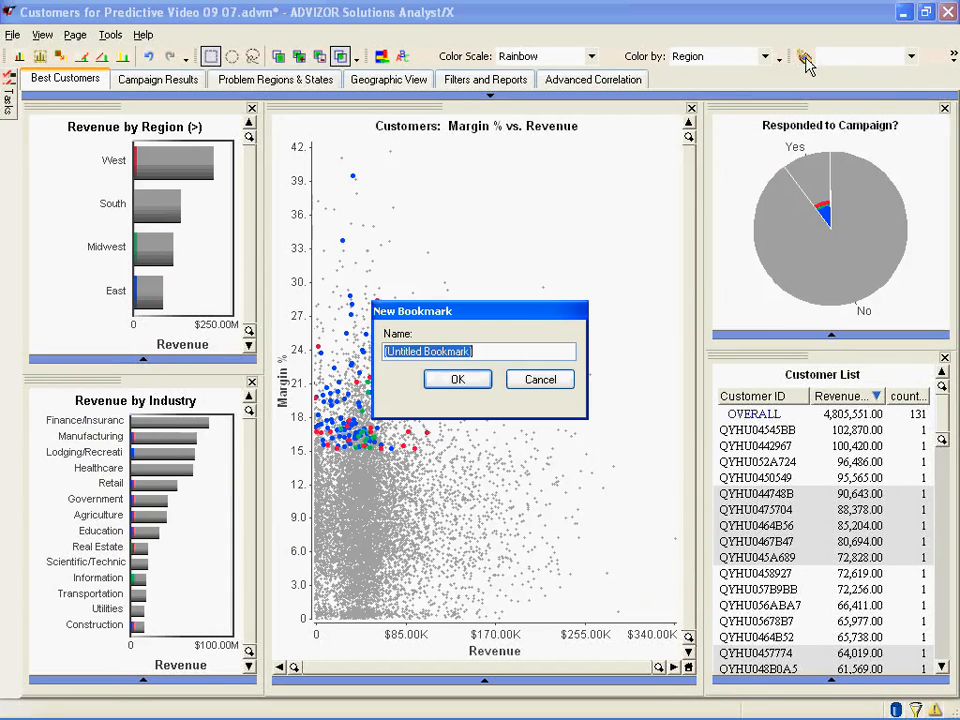
Step: Enter 'high margin low rev responders' as the bookmark name and confirm
type("high margin low")
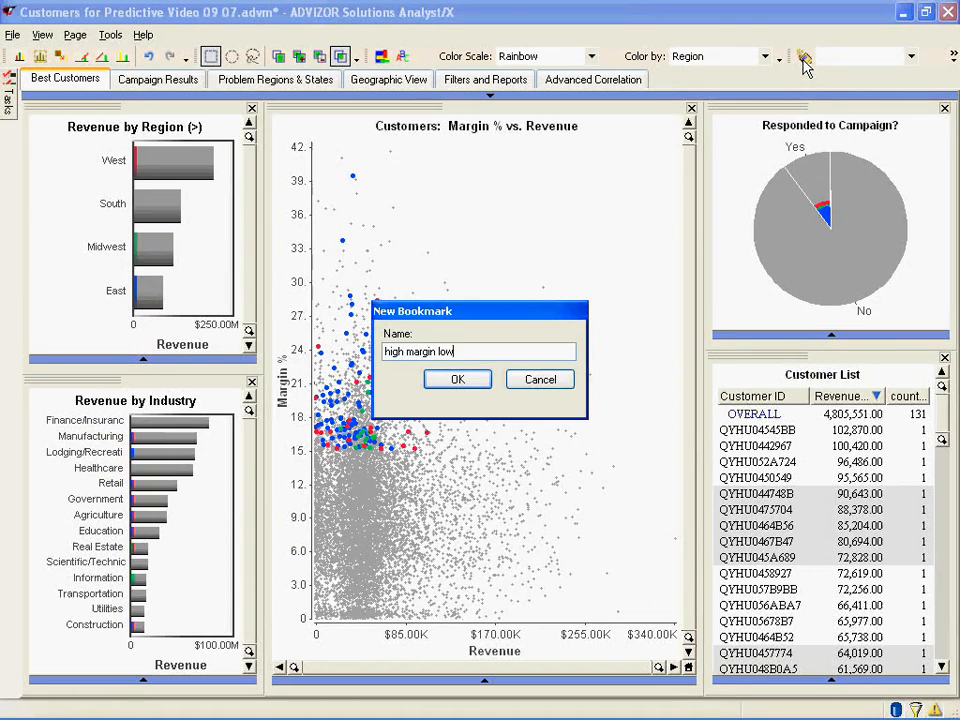
type("rev re")
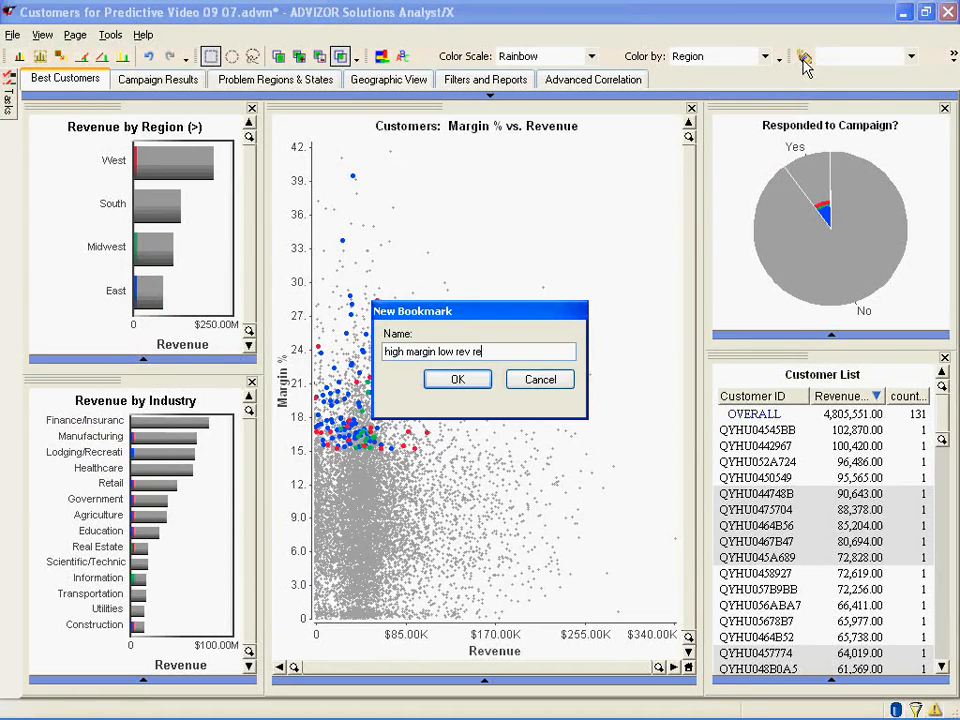
type("sponders")
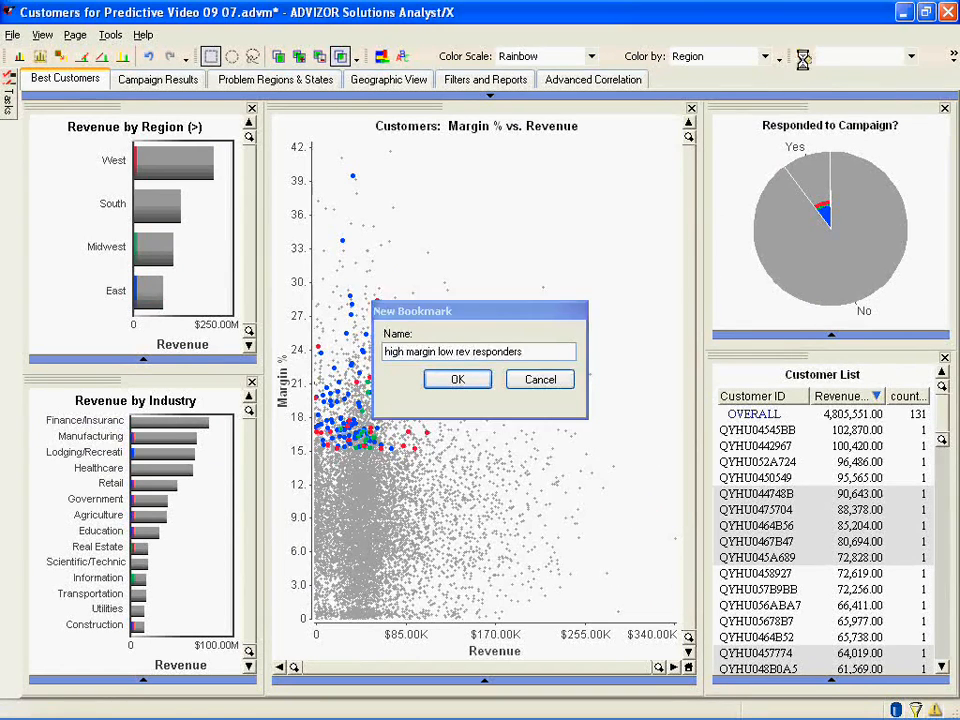
left_click(457, 379)
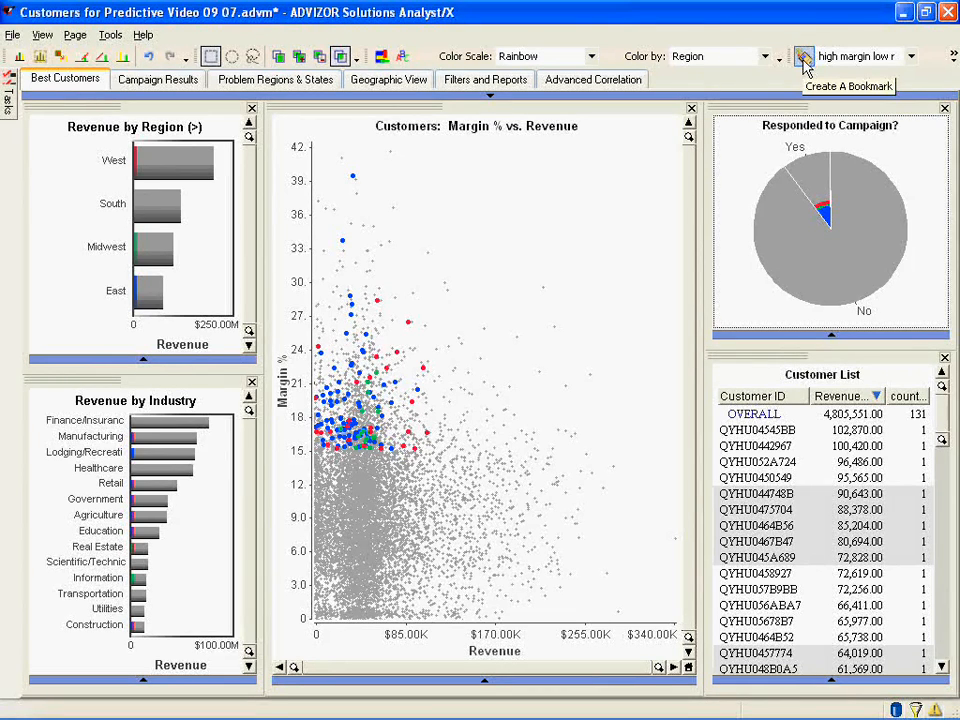
mouse_move(62, 97)
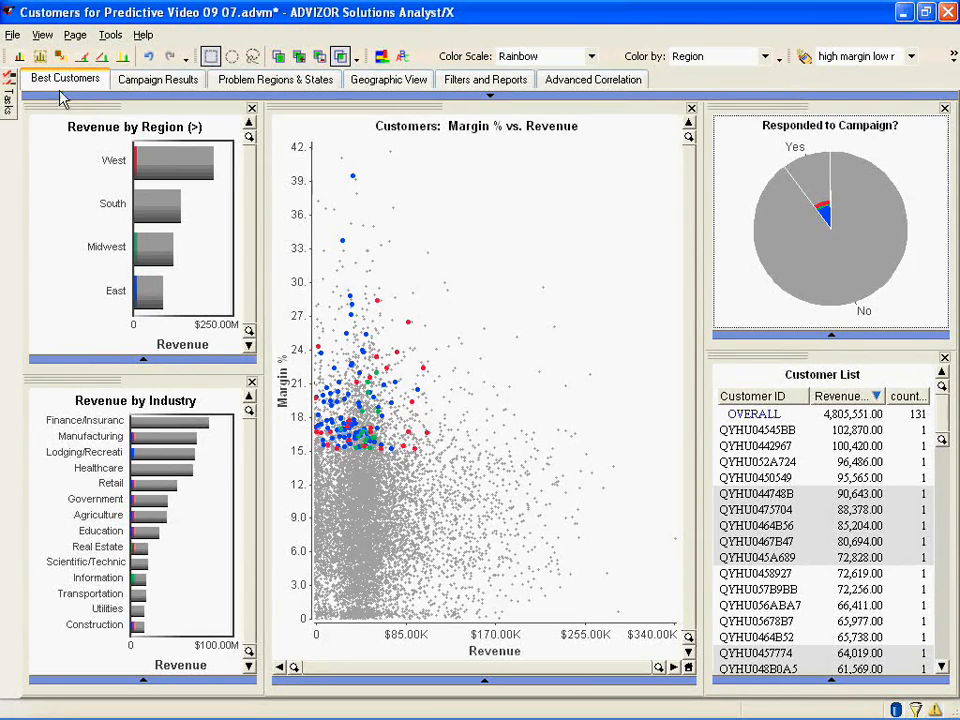
Step: Launch Predictive Modeling from the Tasks pane, then close the pane
left_click(10, 85)
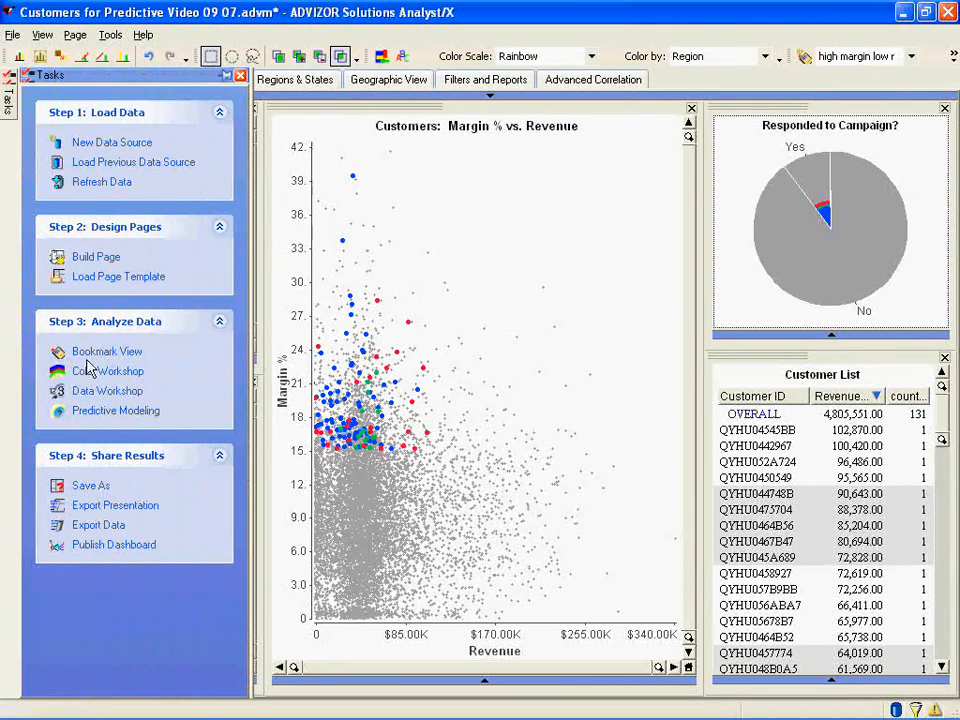
left_click(115, 410)
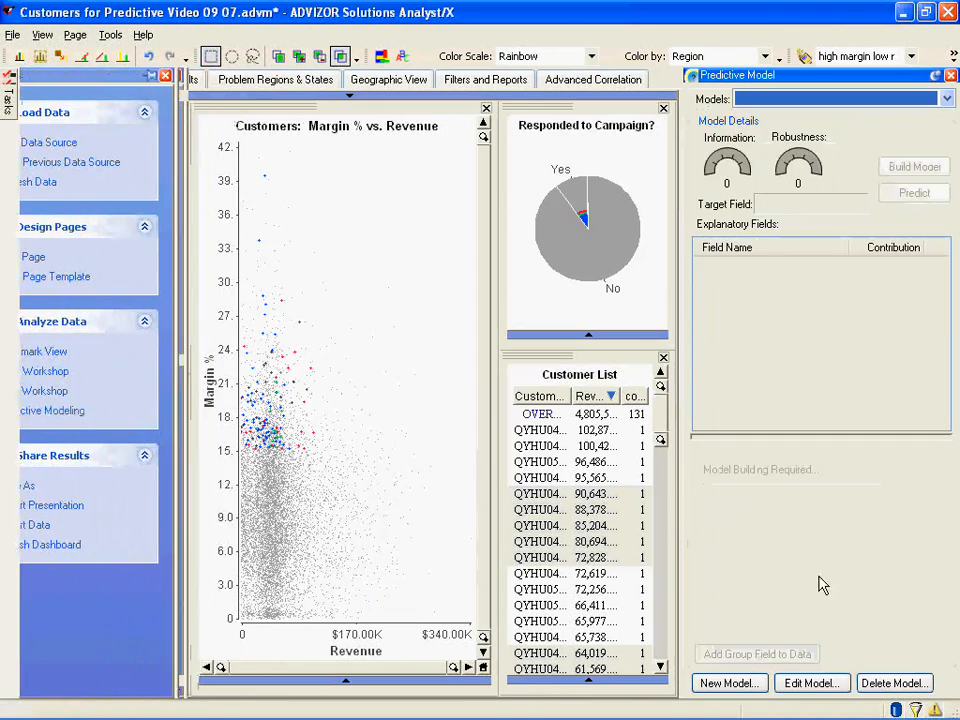
left_click(64, 79)
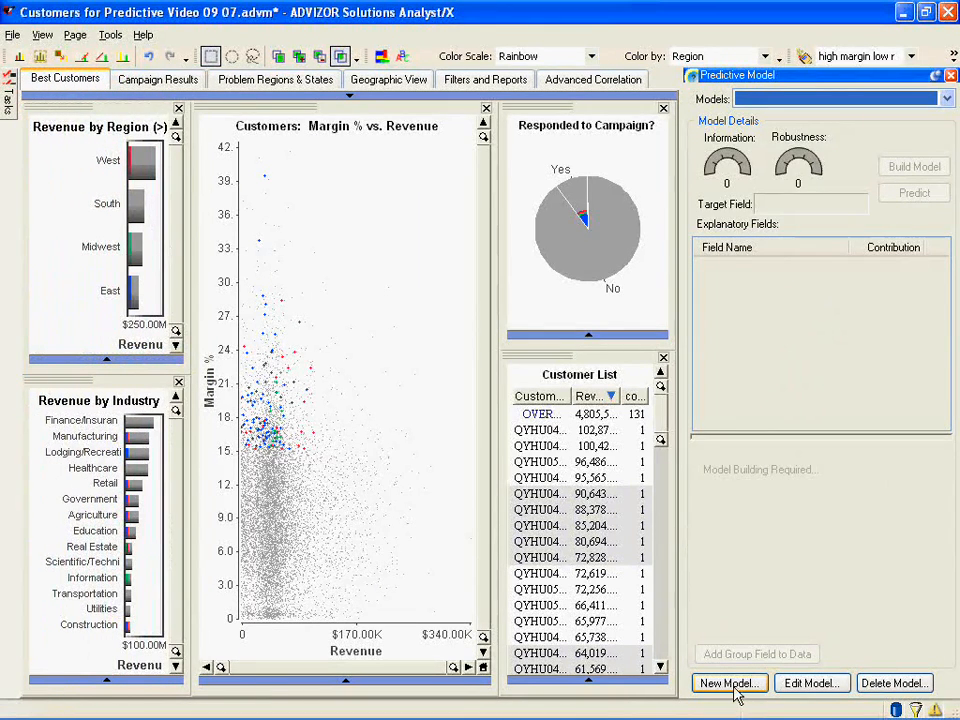
Step: Create model 'high margin low rev responders', checking data table and target, targeting Currently Selected Rows
left_click(729, 683)
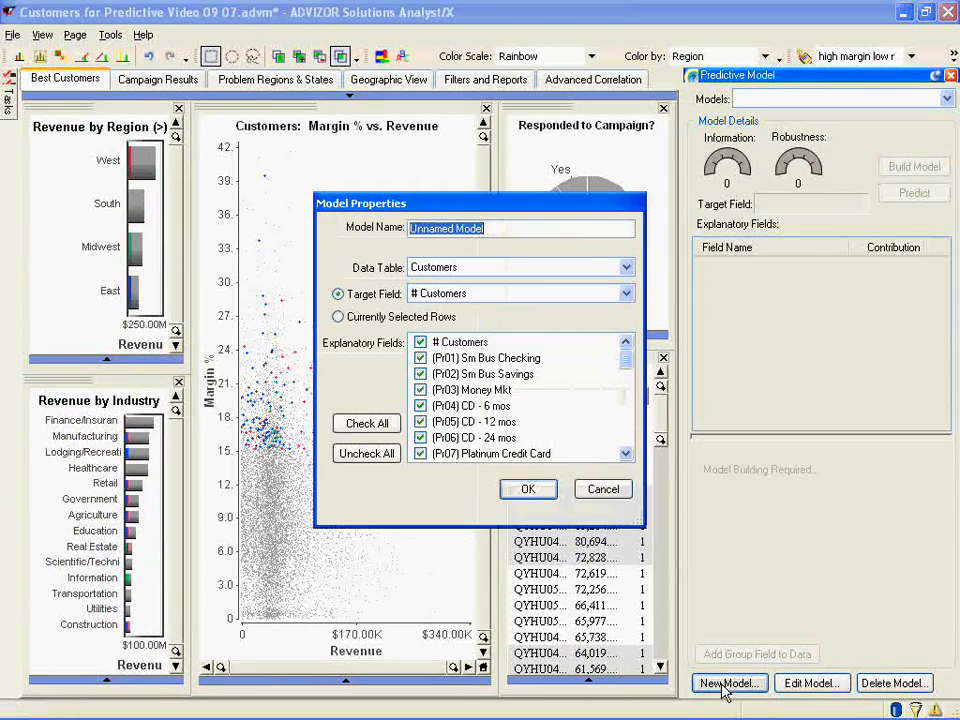
type("h")
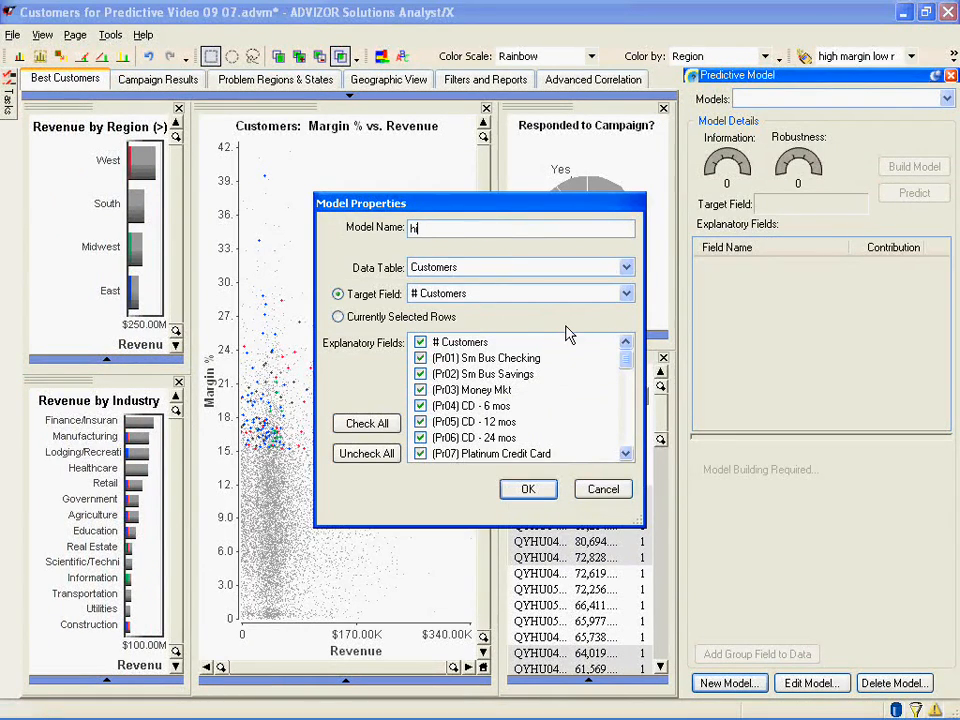
type("igh margin low")
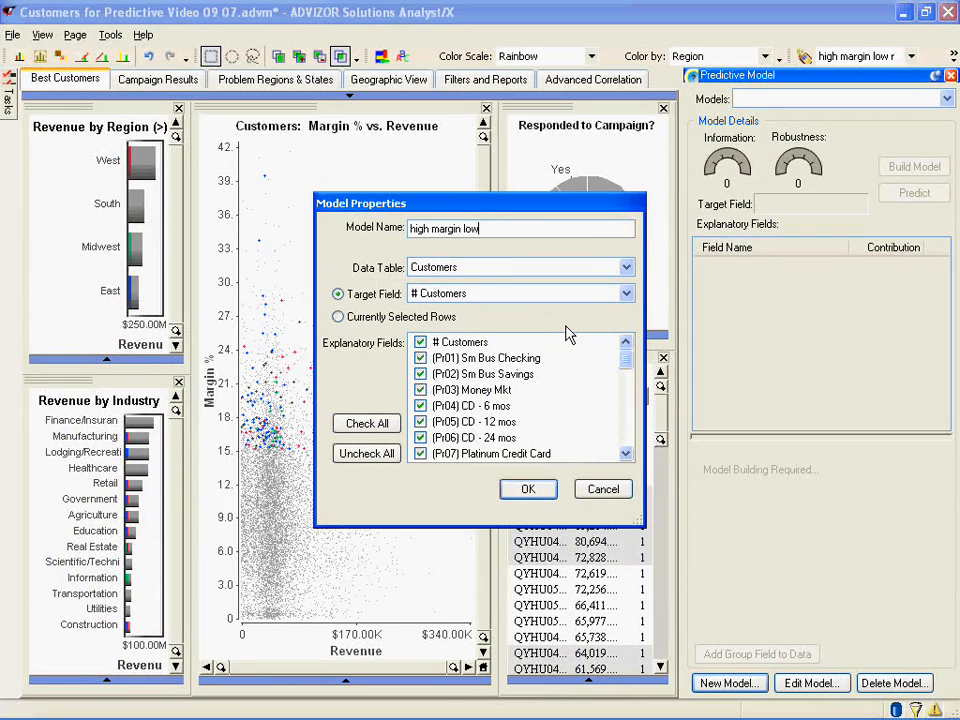
type("rev responders")
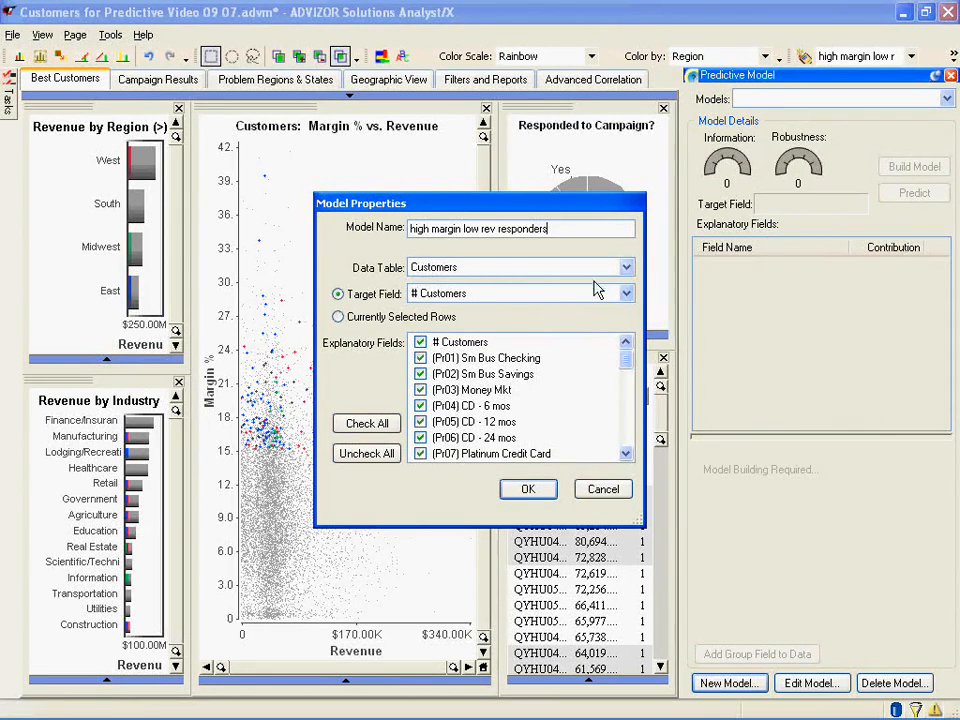
left_click(520, 267)
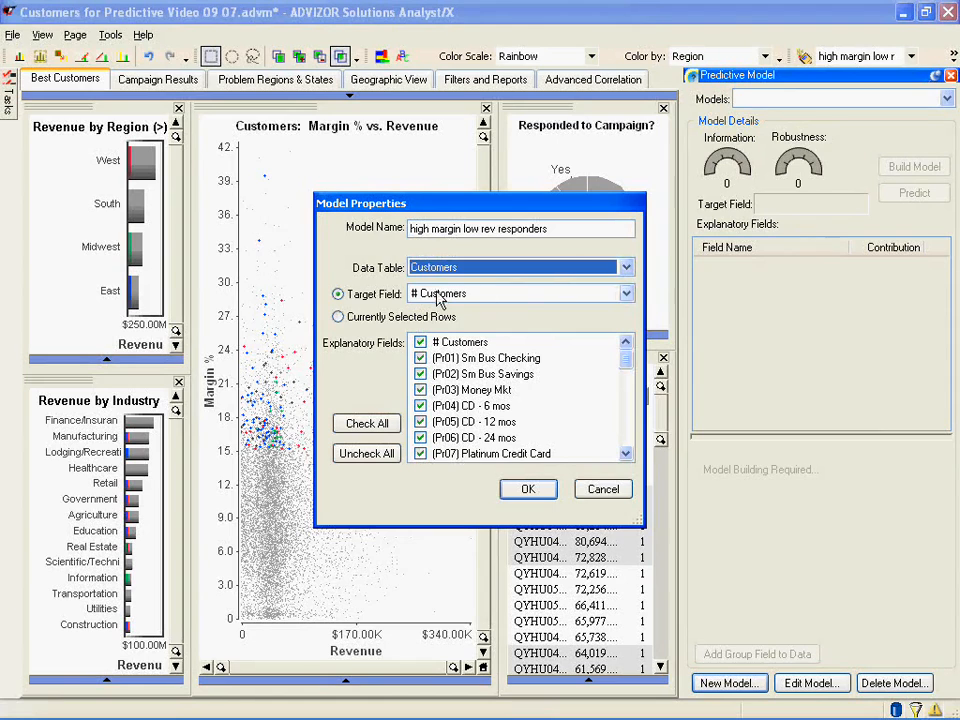
left_click(626, 293)
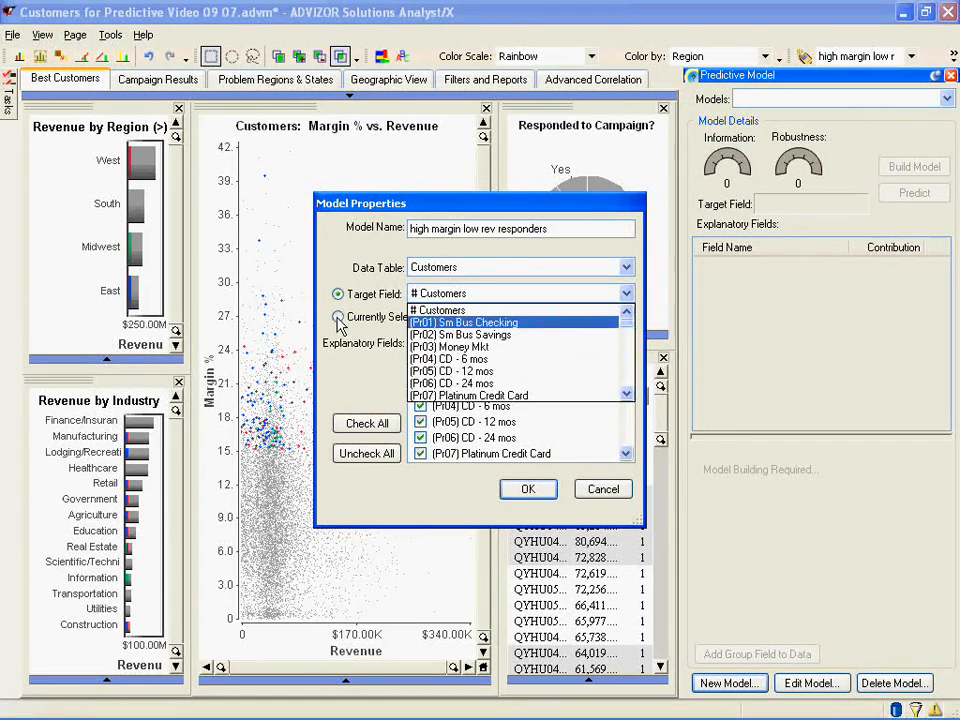
left_click(339, 316)
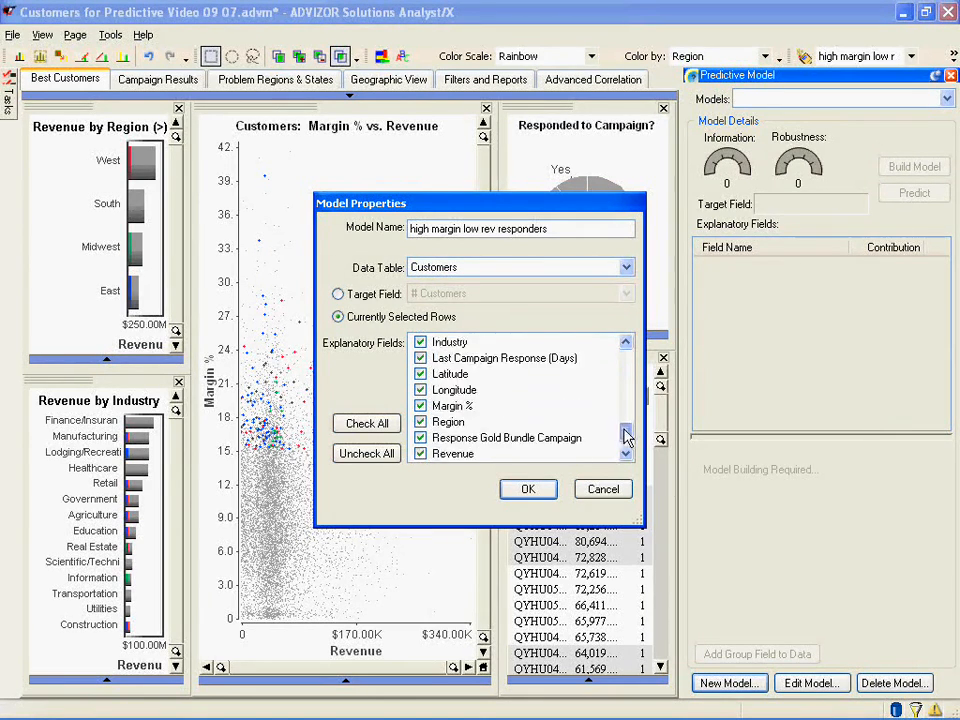
Step: Uncheck Response Gold Bundle Campaign, Margin % and Revenue among explanatory fields
scroll("down", 3)
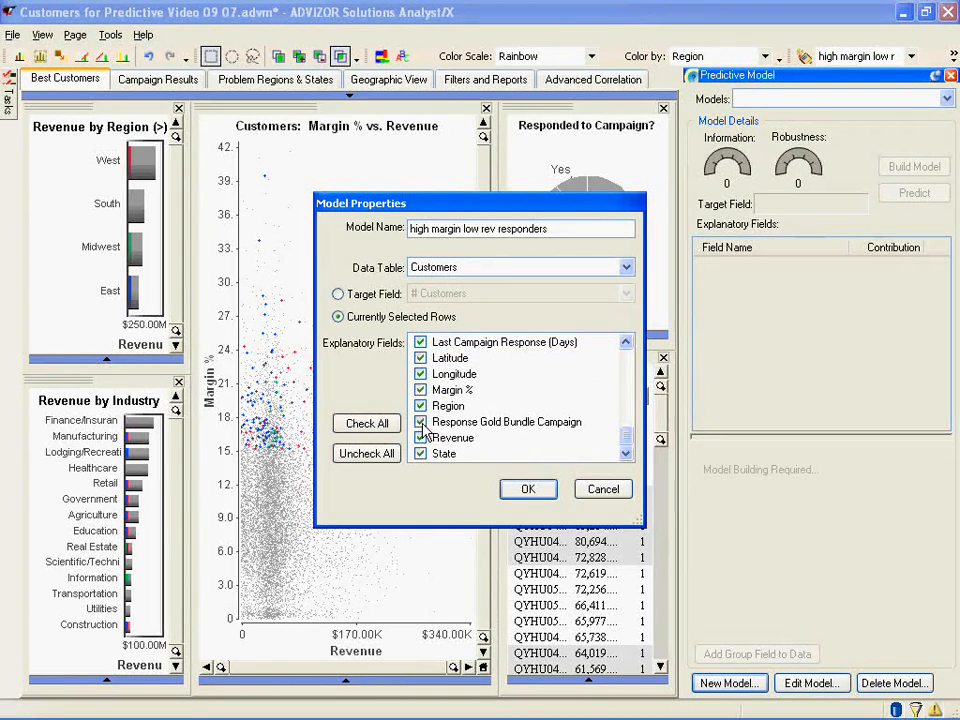
left_click(420, 421)
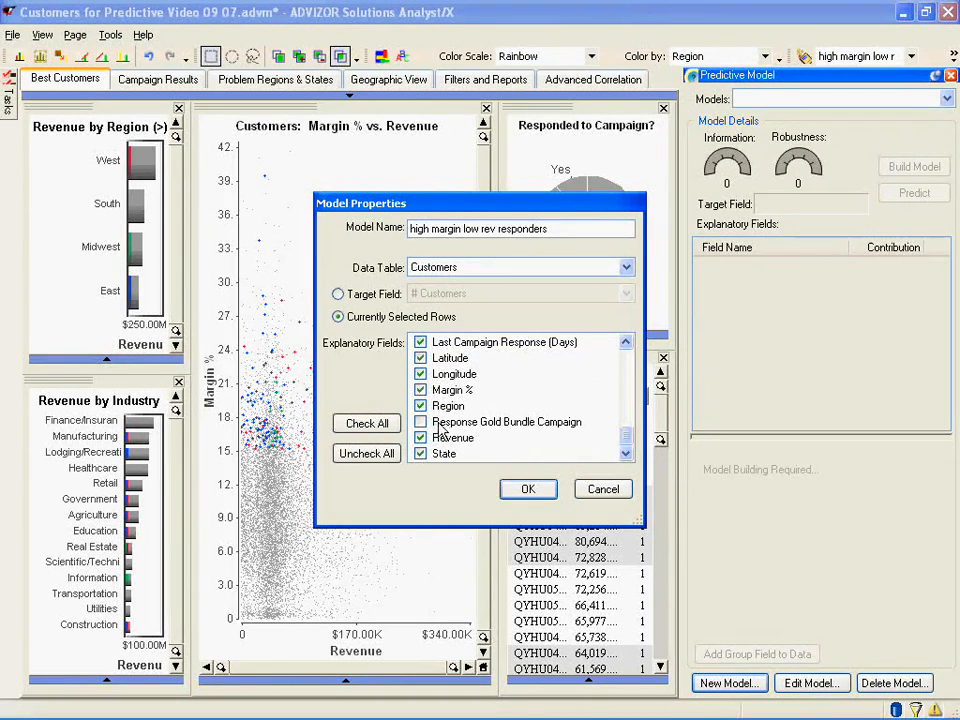
left_click(420, 389)
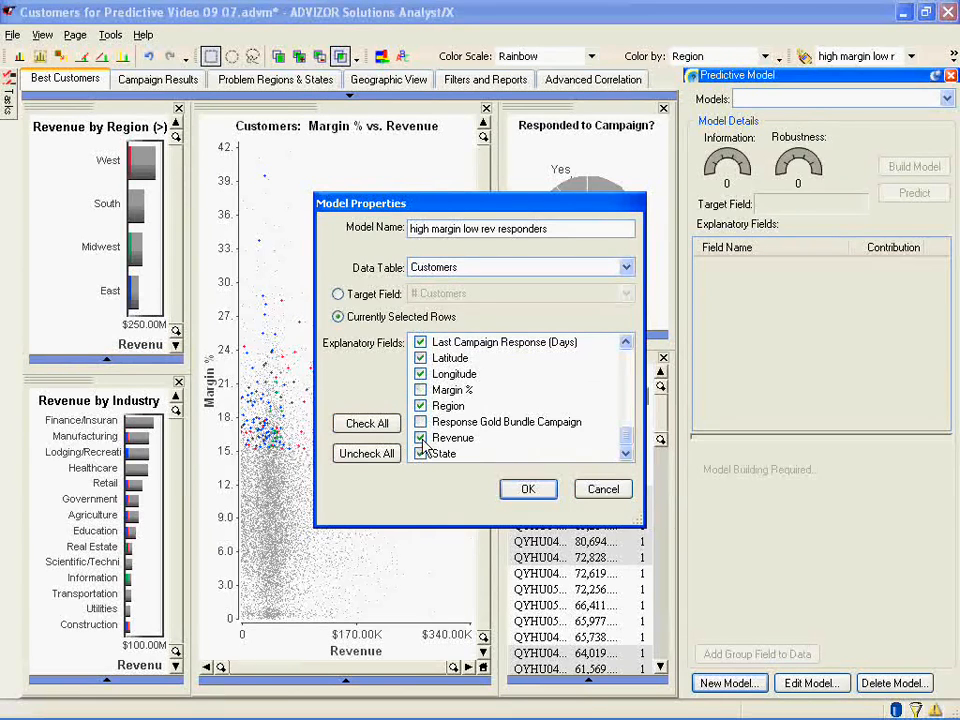
left_click(528, 489)
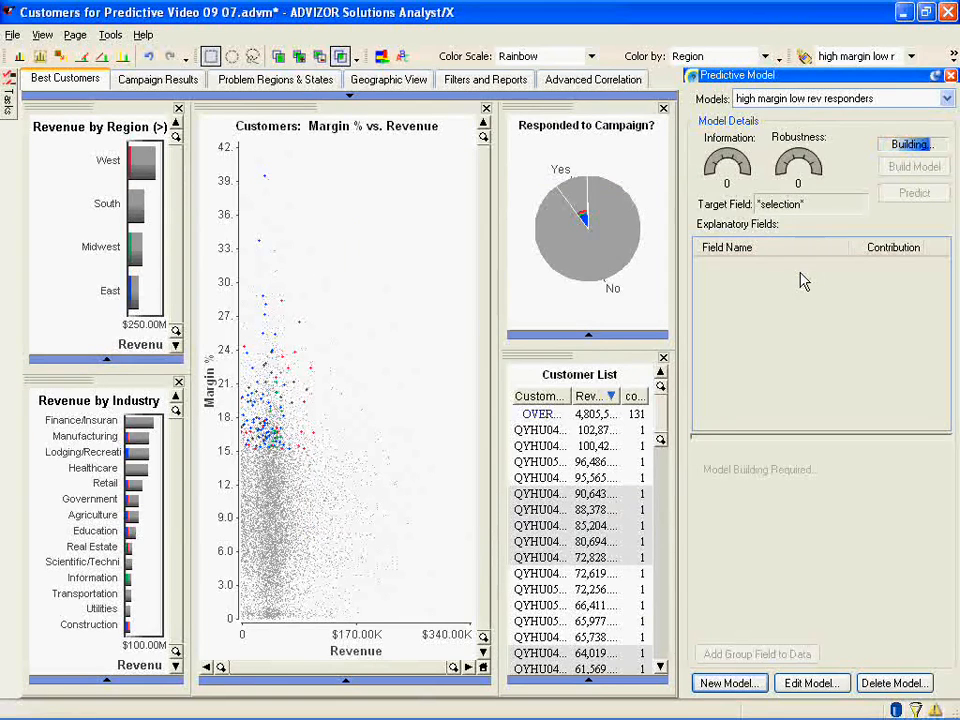
Step: Click in the Predictive Model panel while the model builds to information 91, robustness 96
left_click(911, 144)
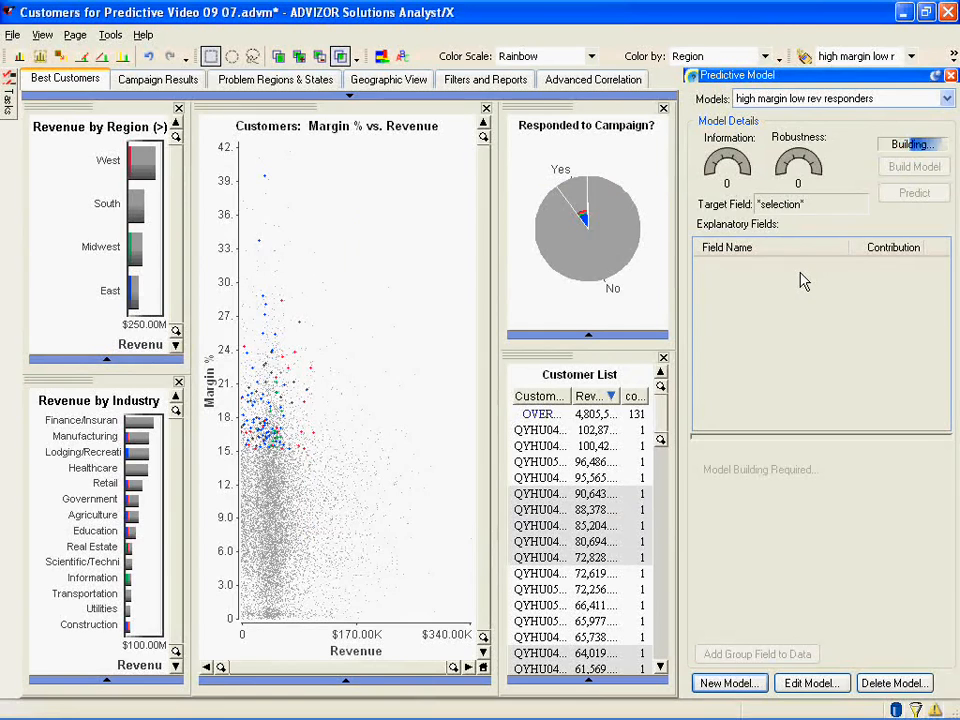
left_click(913, 144)
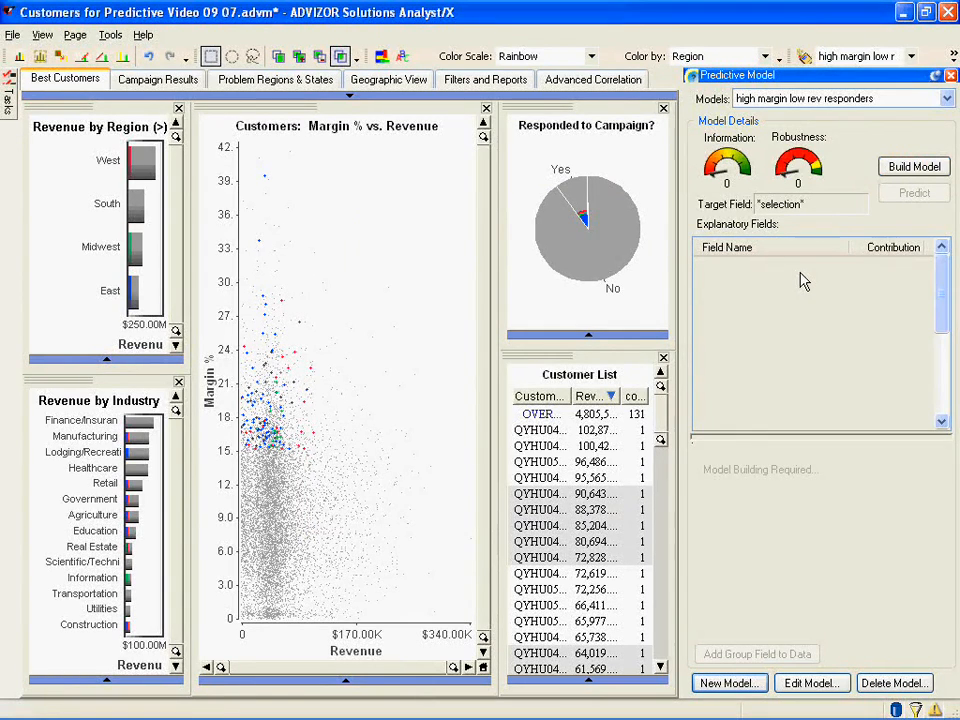
left_click(912, 166)
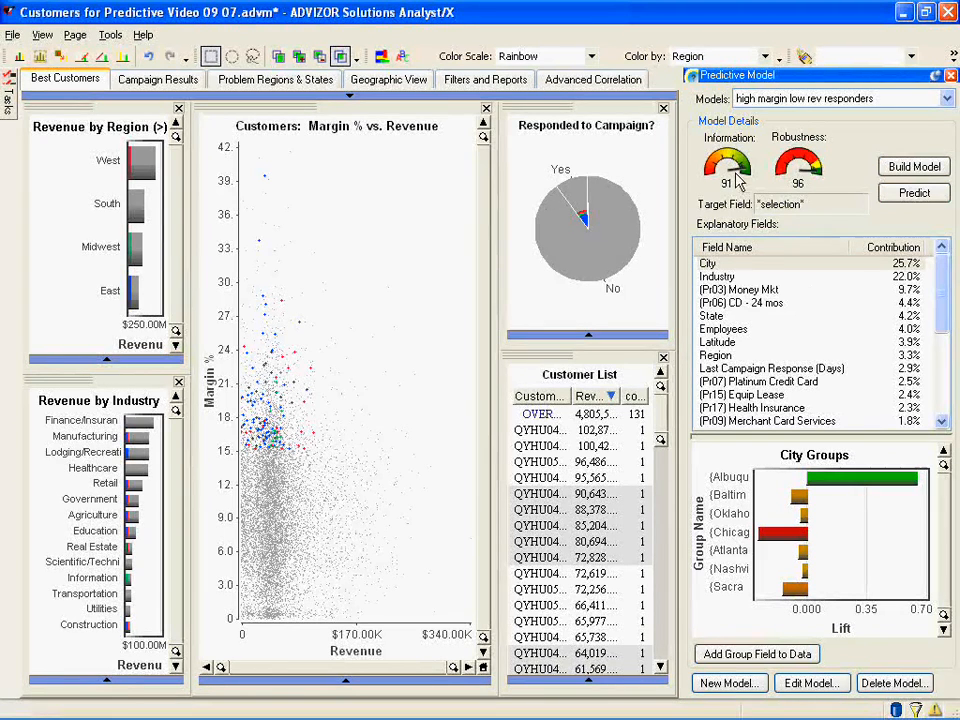
mouse_move(750, 175)
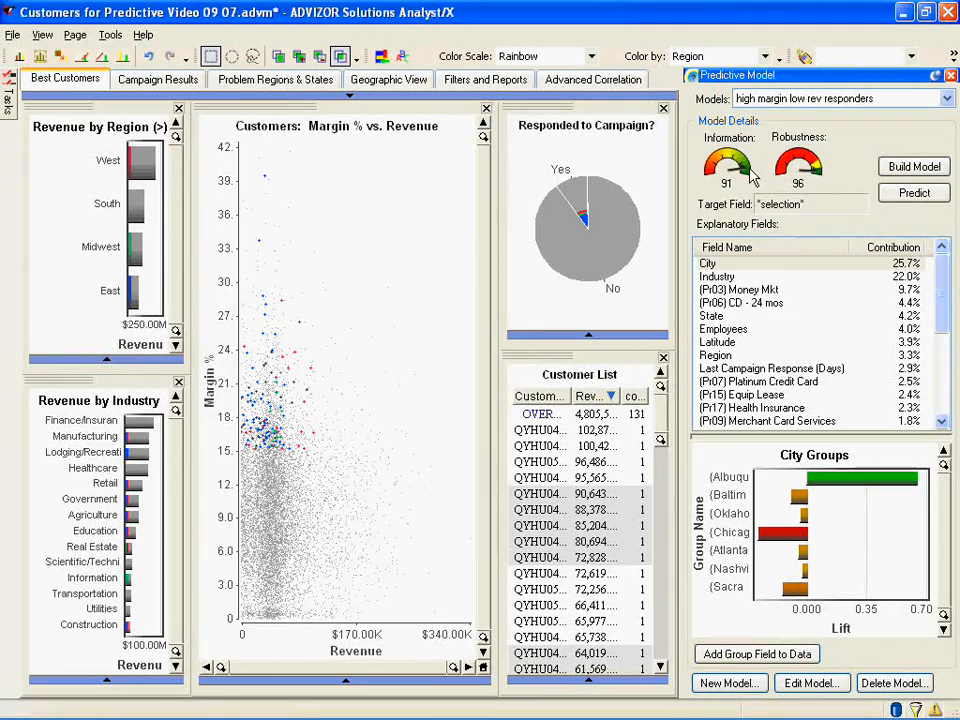
mouse_move(820, 180)
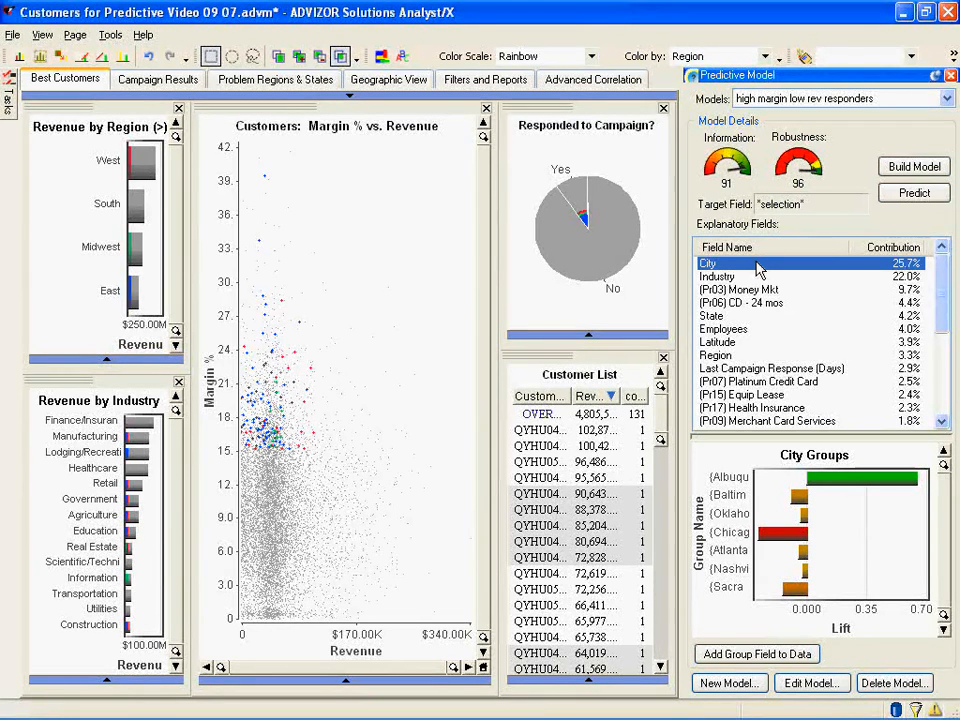
mouse_move(835, 285)
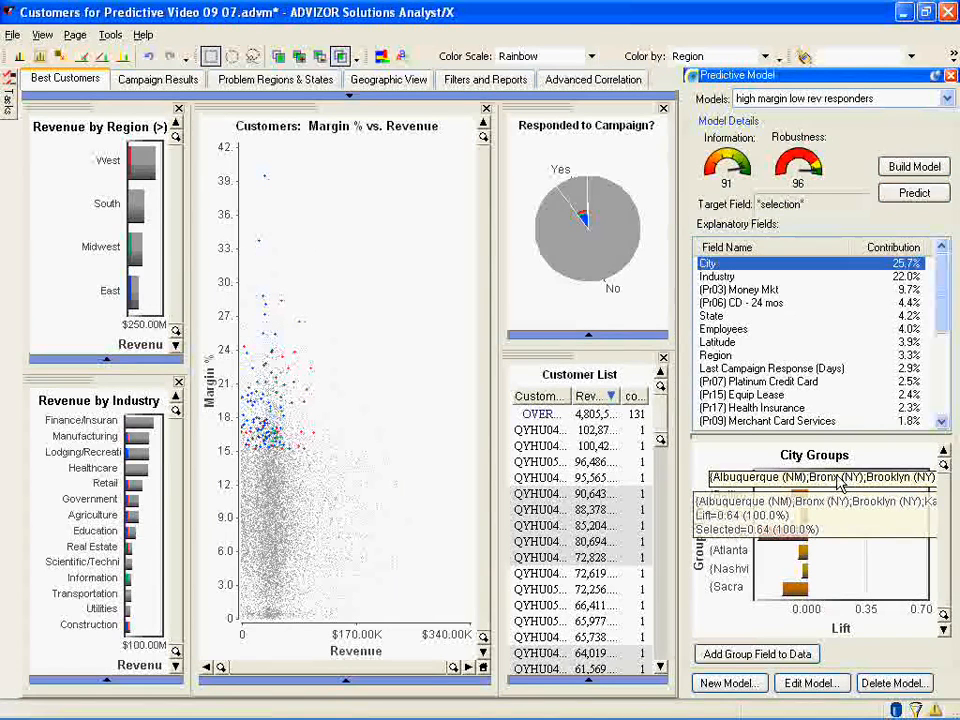
Step: Click the top green City Groups bar, the Albuquerque–Bronx–Brooklyn group
left_click(800, 498)
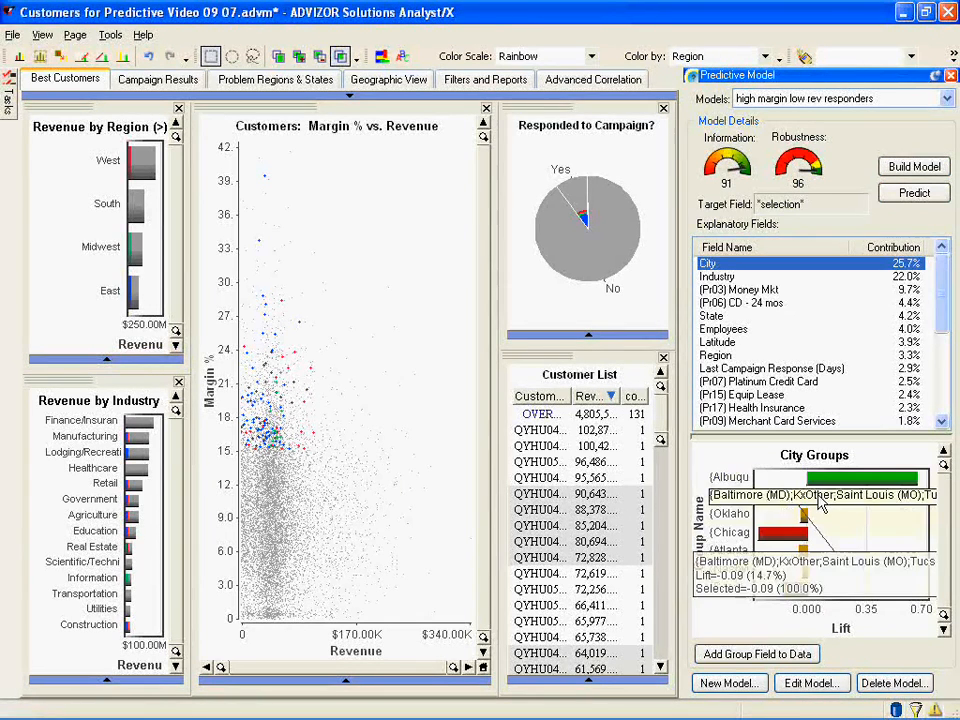
mouse_move(795, 580)
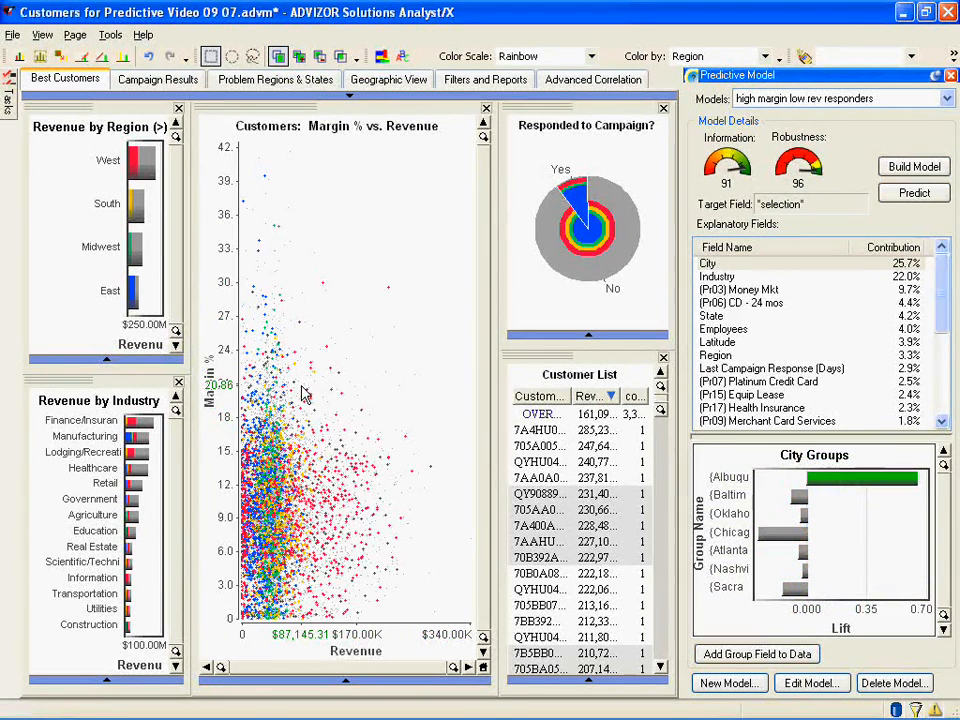
Step: Restore the 'high margin low rev responders' selection from the toolbar dropdown
left_click(578, 200)
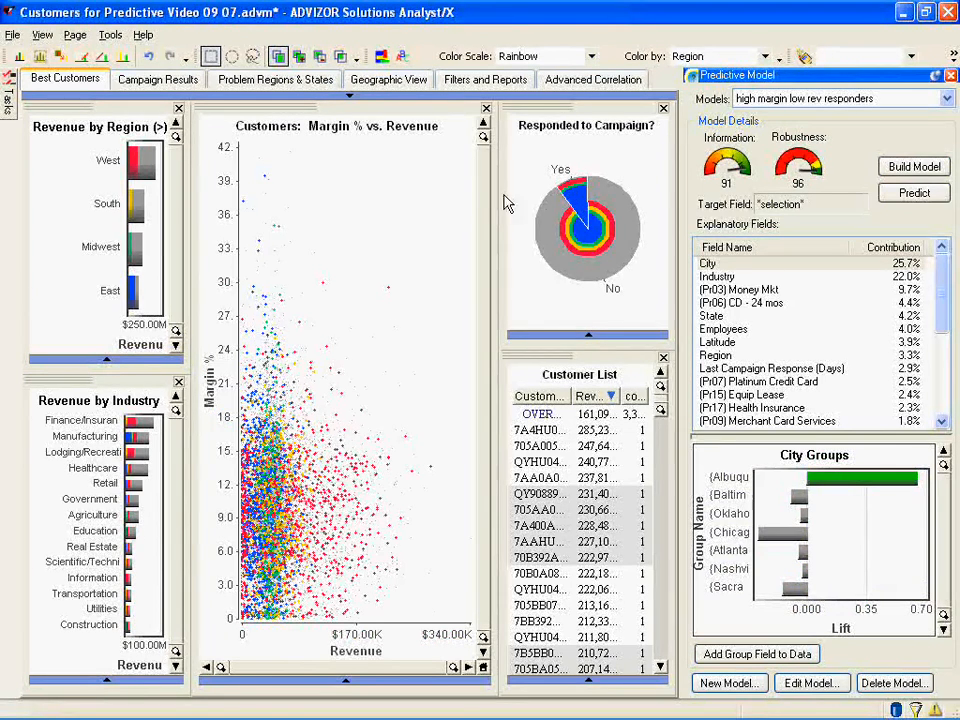
mouse_move(540, 253)
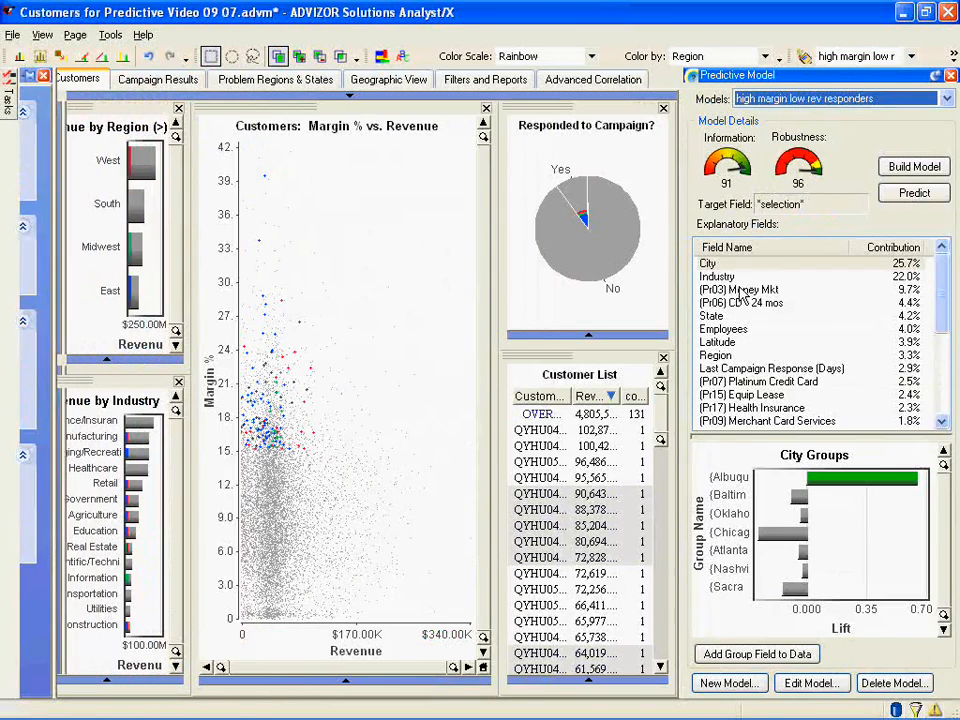
Step: Show the lift groups for (Pr03) Money Mkt, then for Employees
left_click(65, 78)
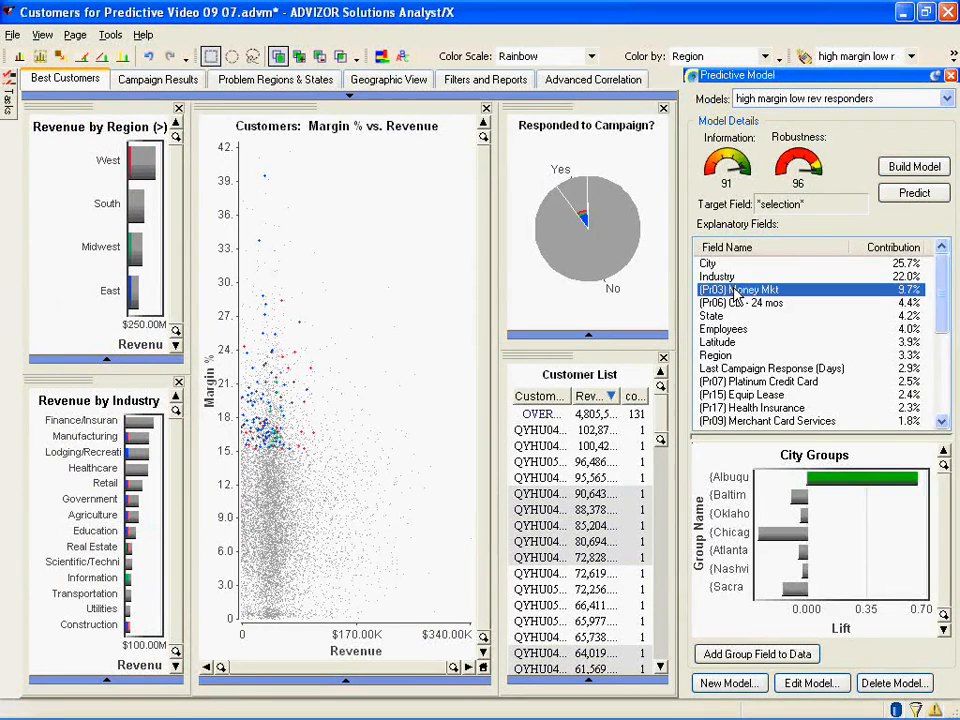
left_click(740, 289)
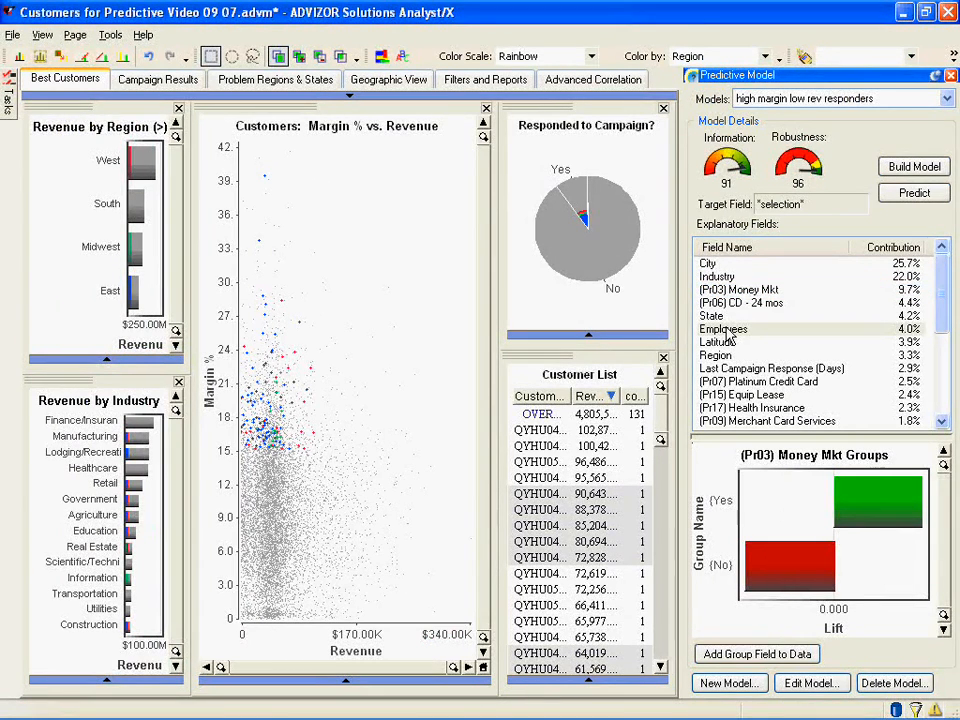
left_click(723, 328)
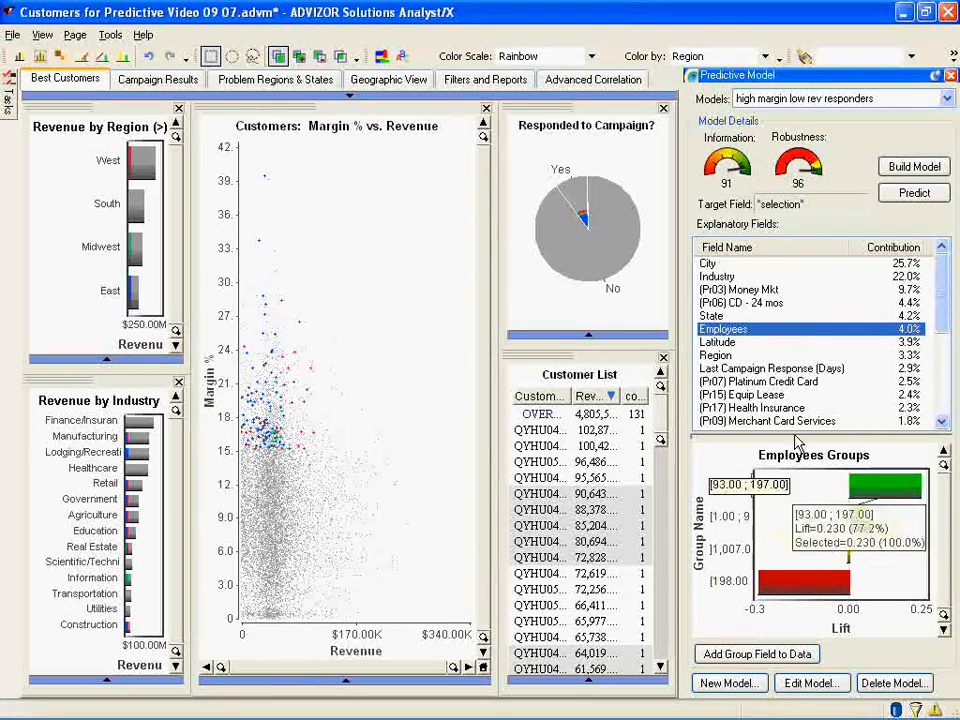
mouse_move(390, 108)
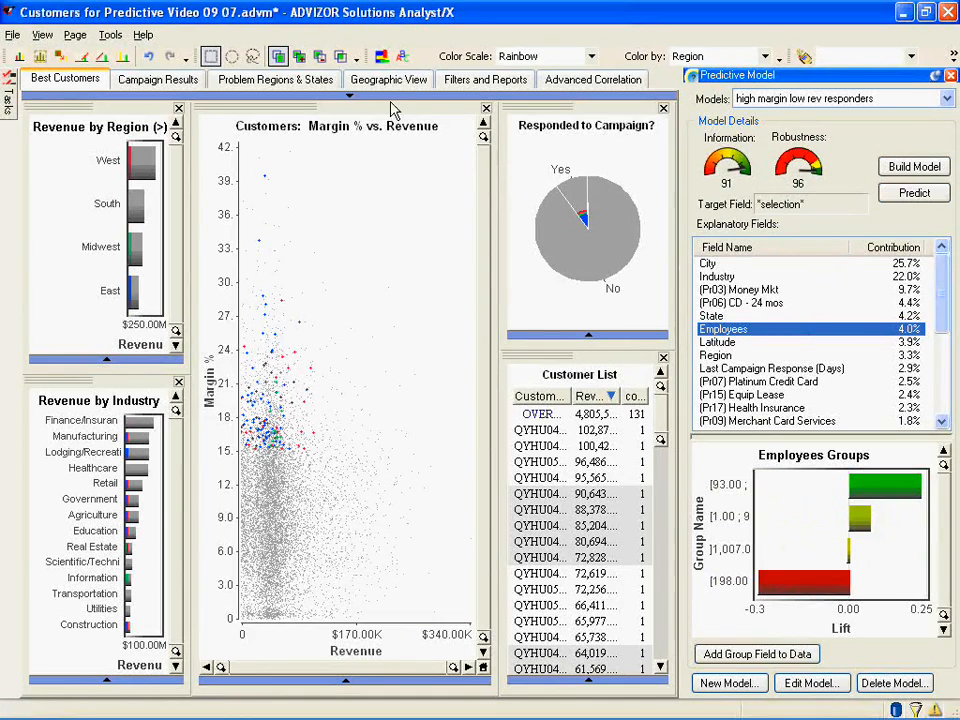
mouse_move(350, 105)
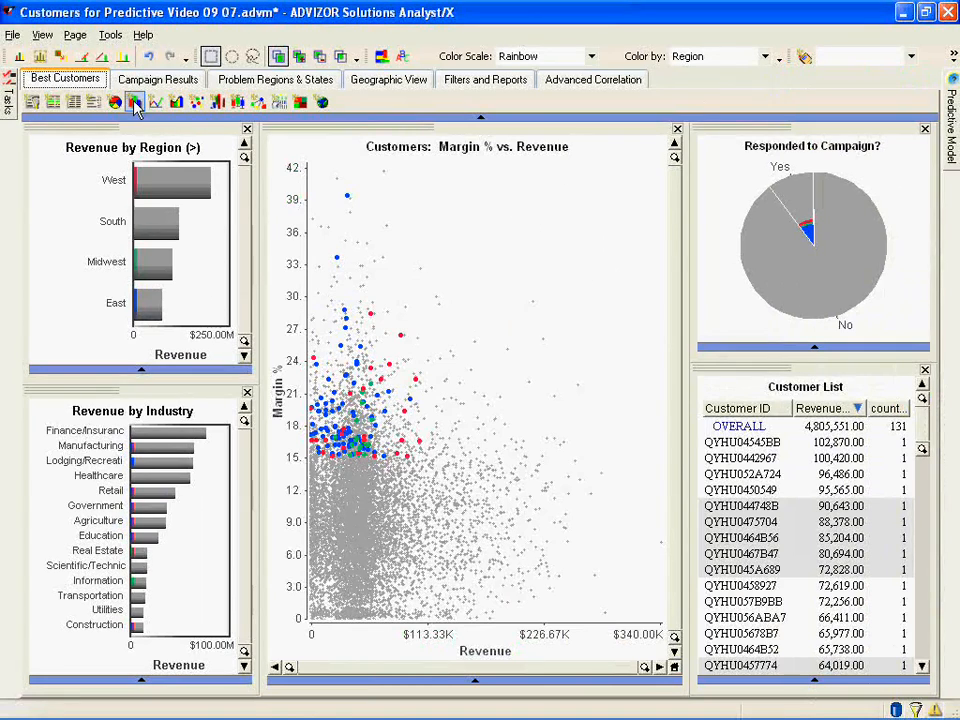
Step: Place a bar chart below the scatter plot with field Customer ID and Employees summed
left_click(135, 102)
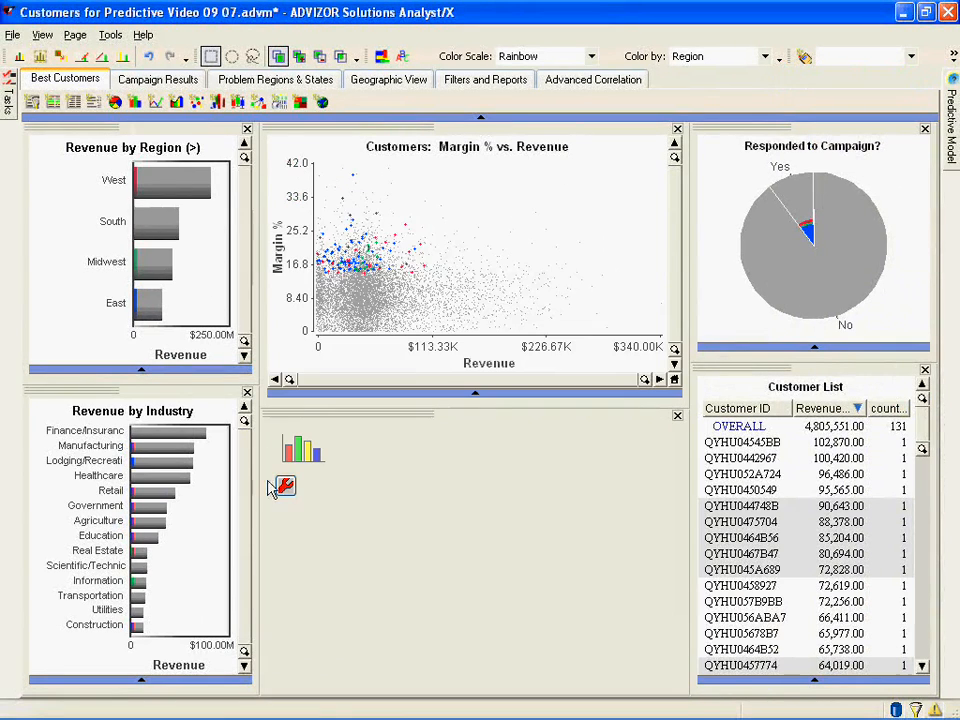
left_click(283, 488)
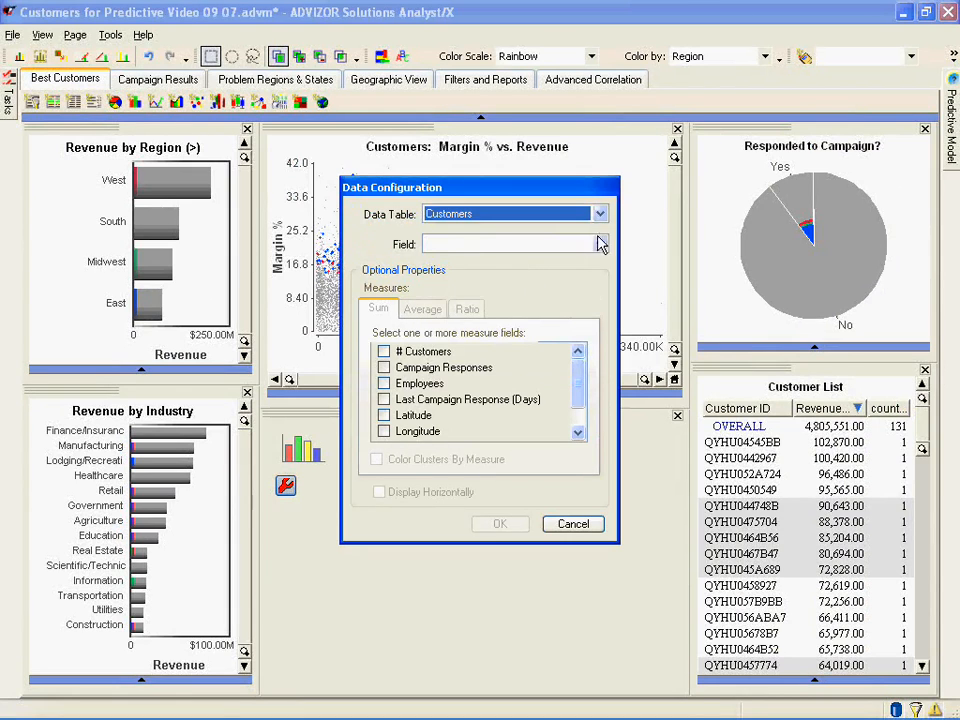
left_click(600, 243)
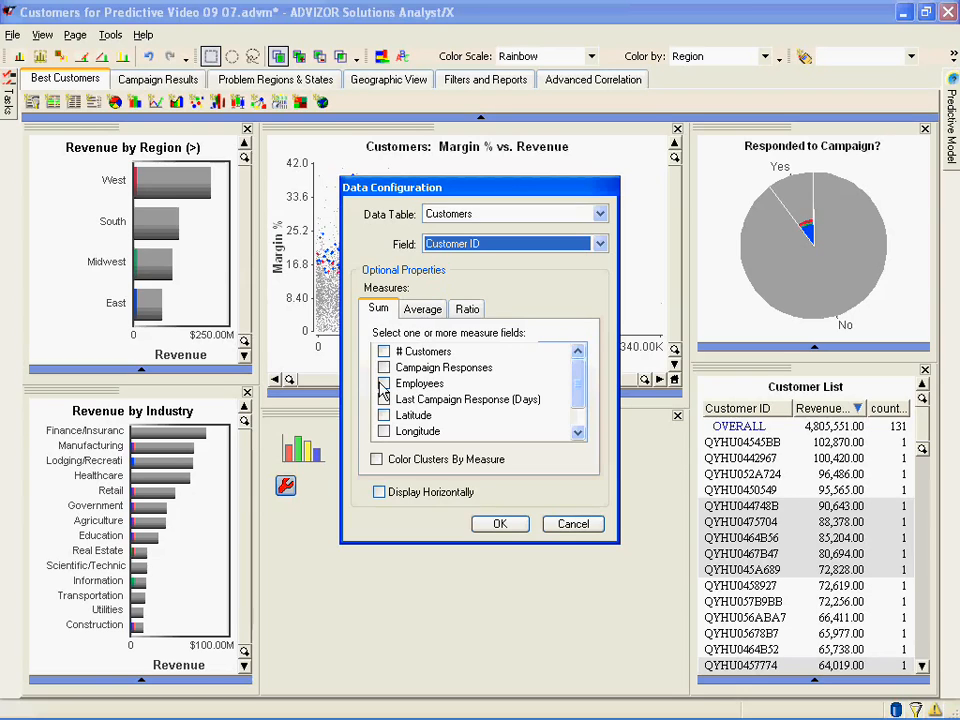
left_click(384, 383)
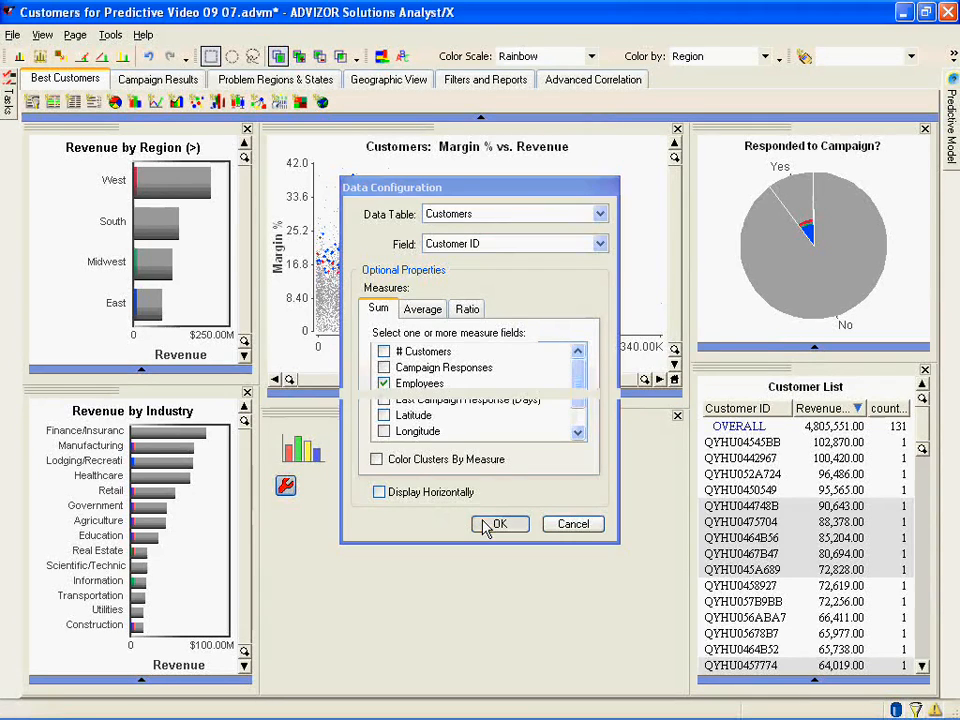
left_click(499, 524)
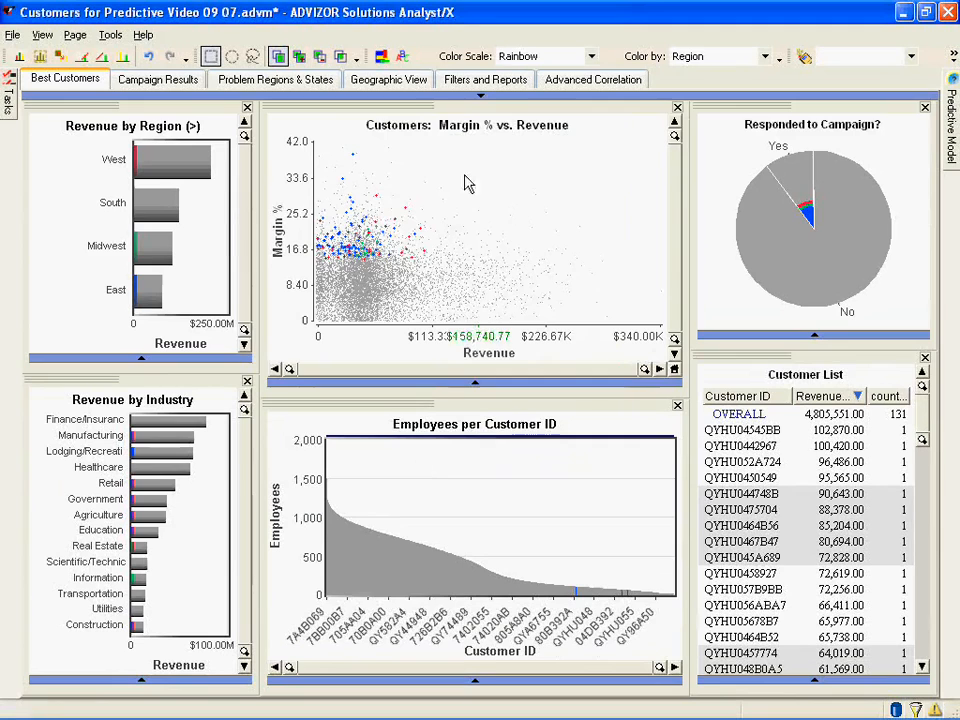
mouse_move(645, 612)
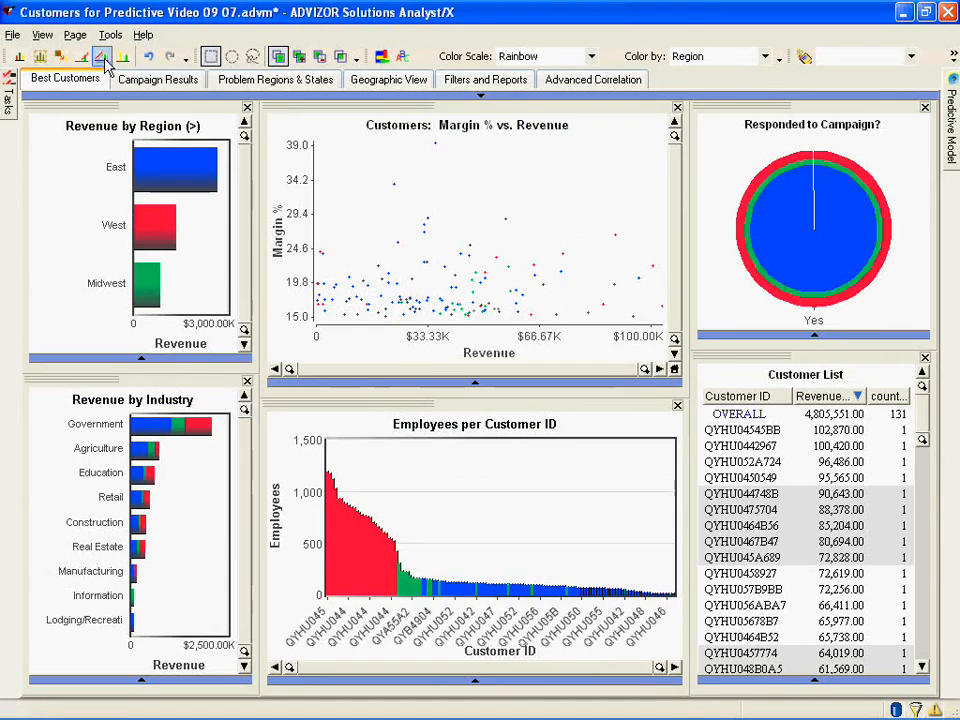
mouse_move(378, 448)
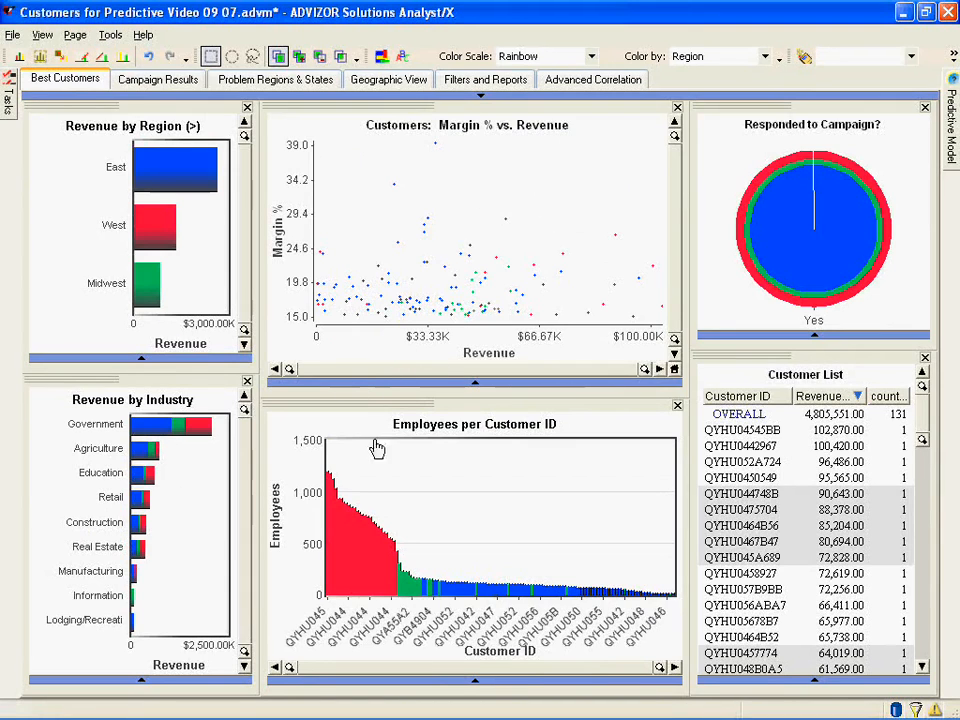
mouse_move(343, 500)
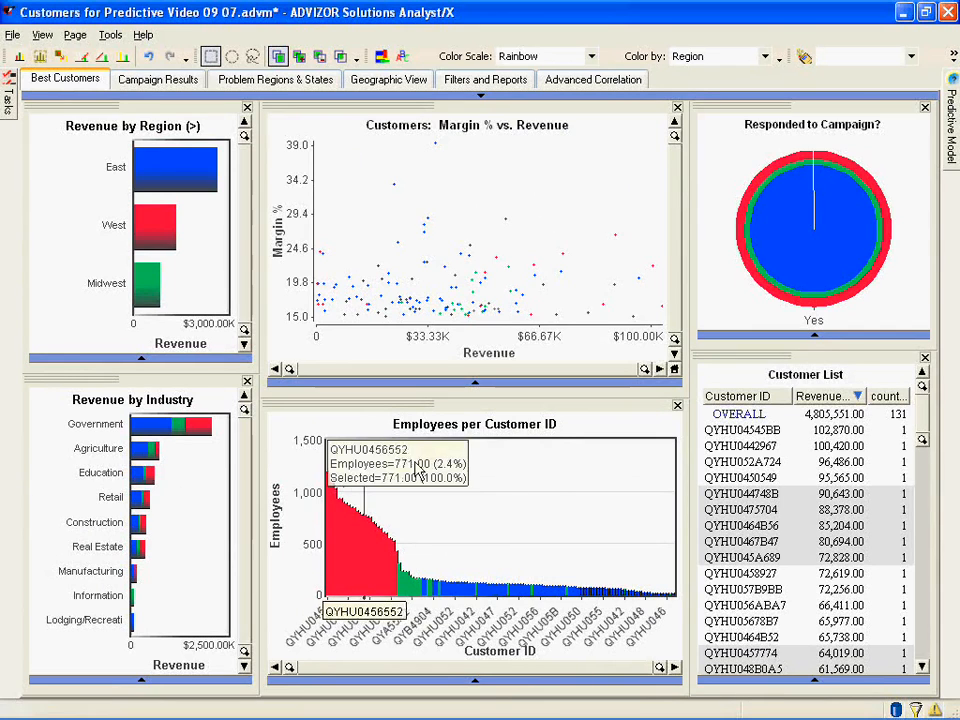
mouse_move(380, 424)
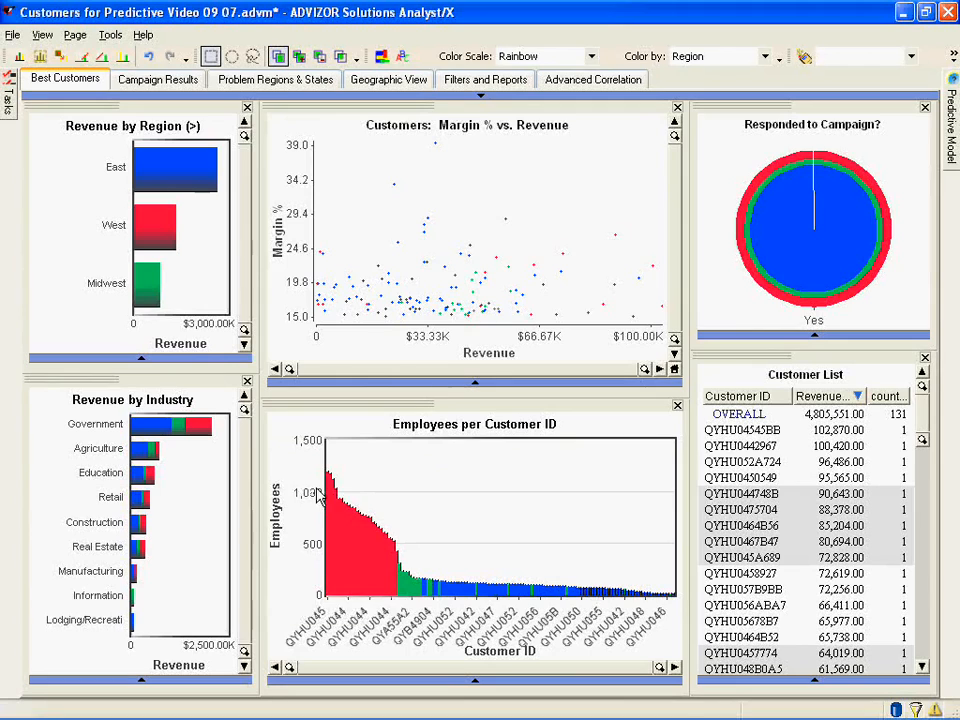
mouse_move(338, 513)
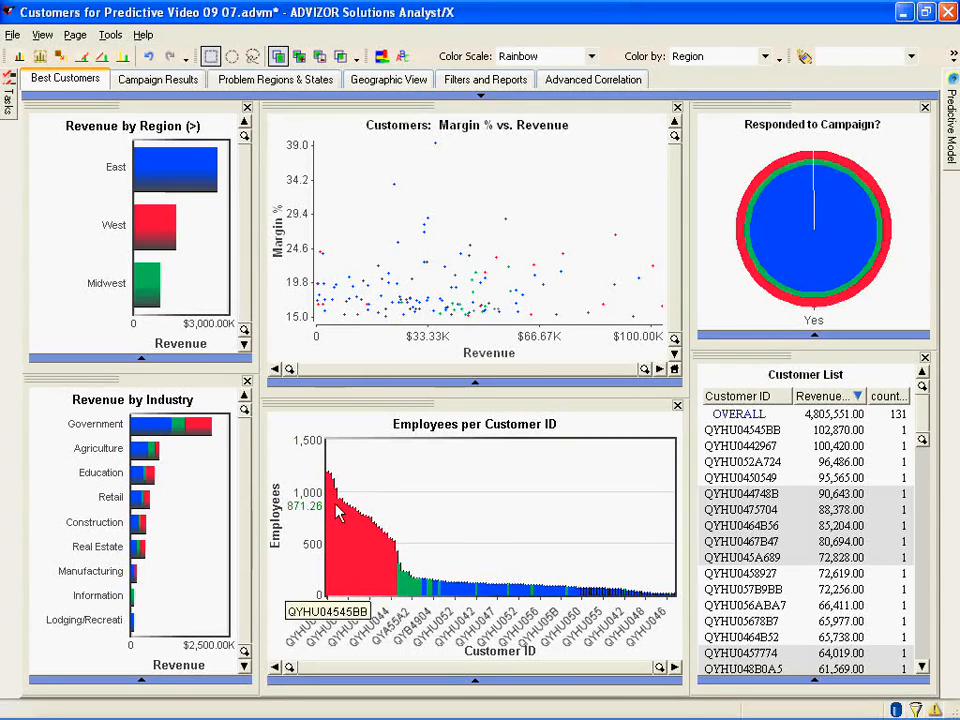
mouse_move(370, 520)
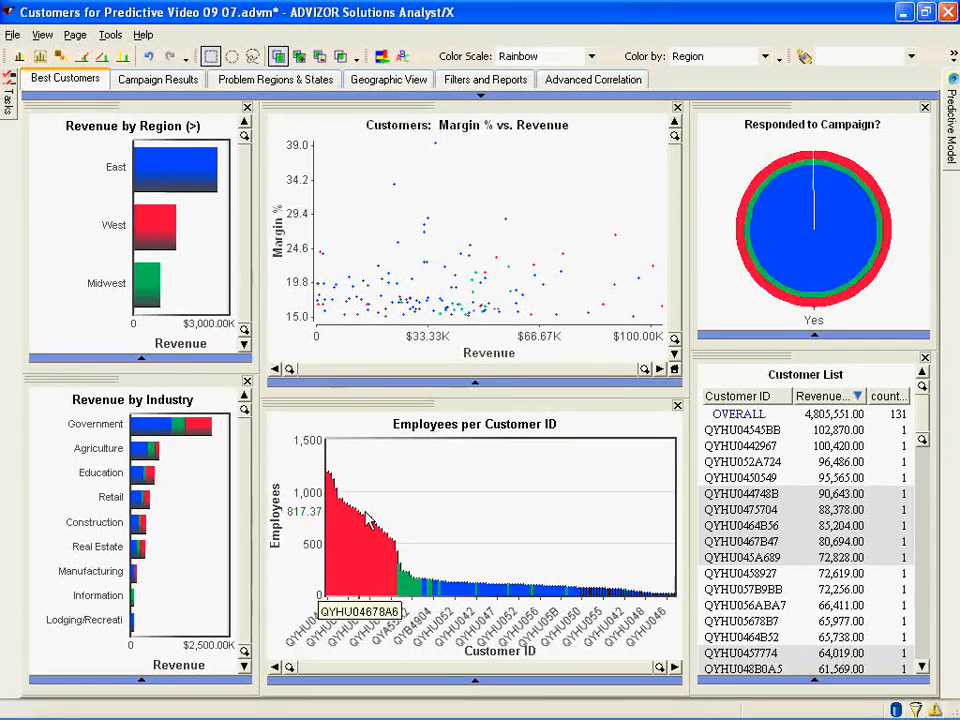
mouse_move(175, 190)
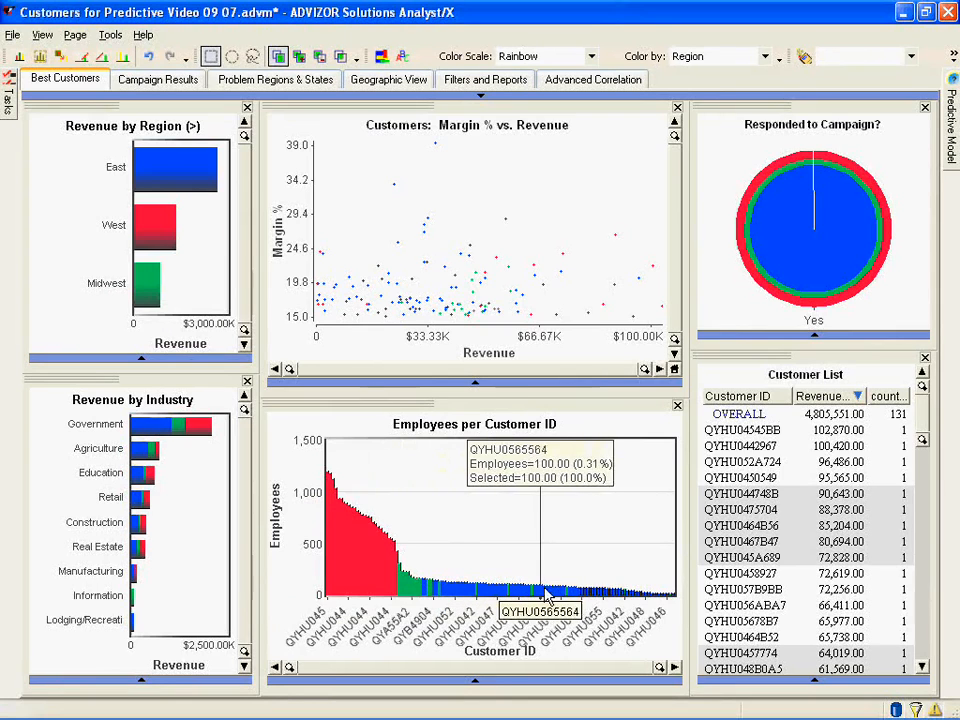
mouse_move(600, 595)
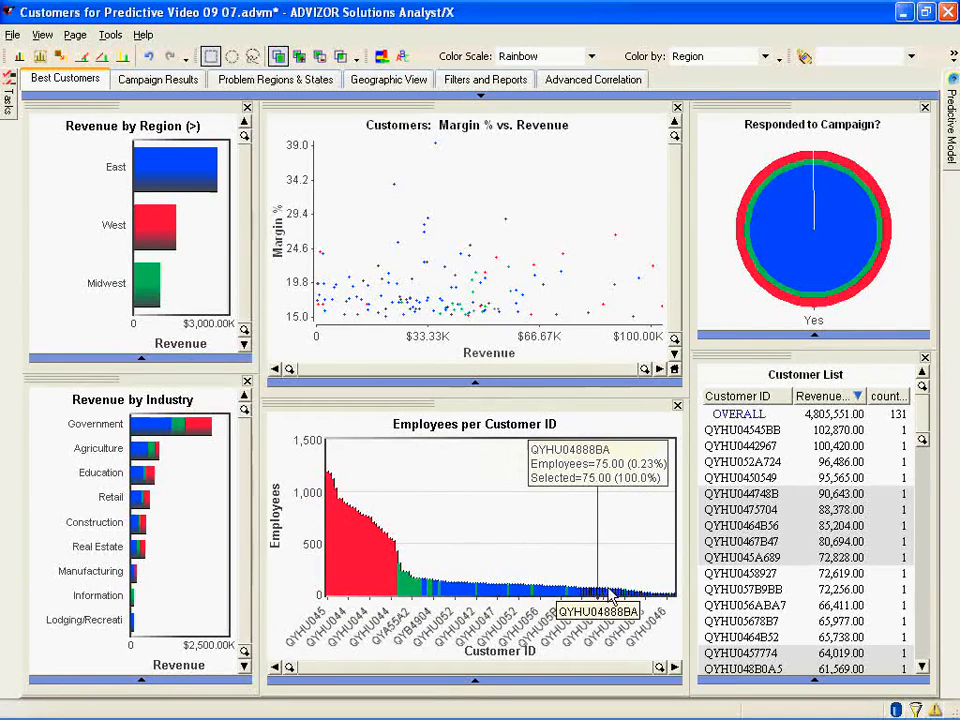
mouse_move(652, 595)
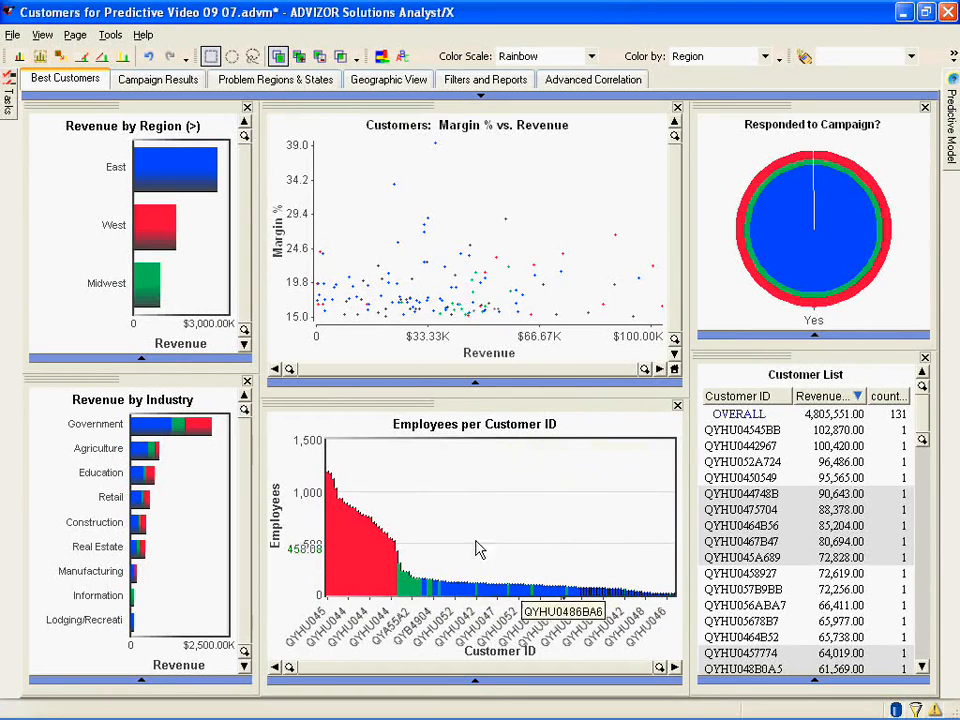
mouse_move(590, 622)
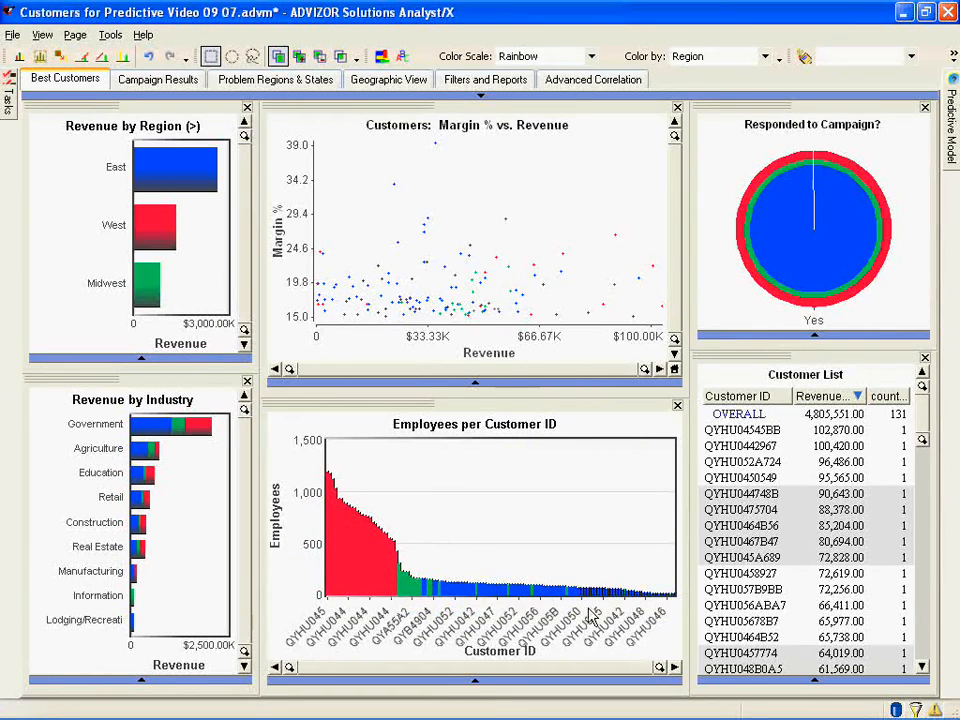
Step: Exclude unselected customers and reopen the Predictive Model panel showing Employees lift groups
left_click(96, 424)
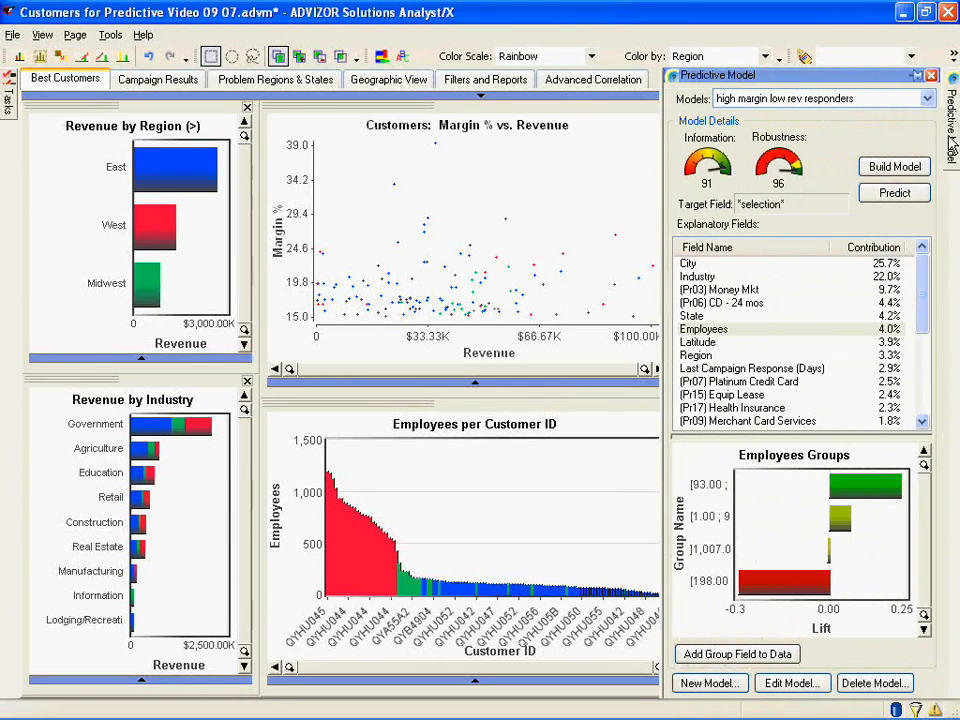
Step: Hide the Predictive Model panel and scroll the Customer List to revenues 9,312 down to 1,000
left_click(894, 192)
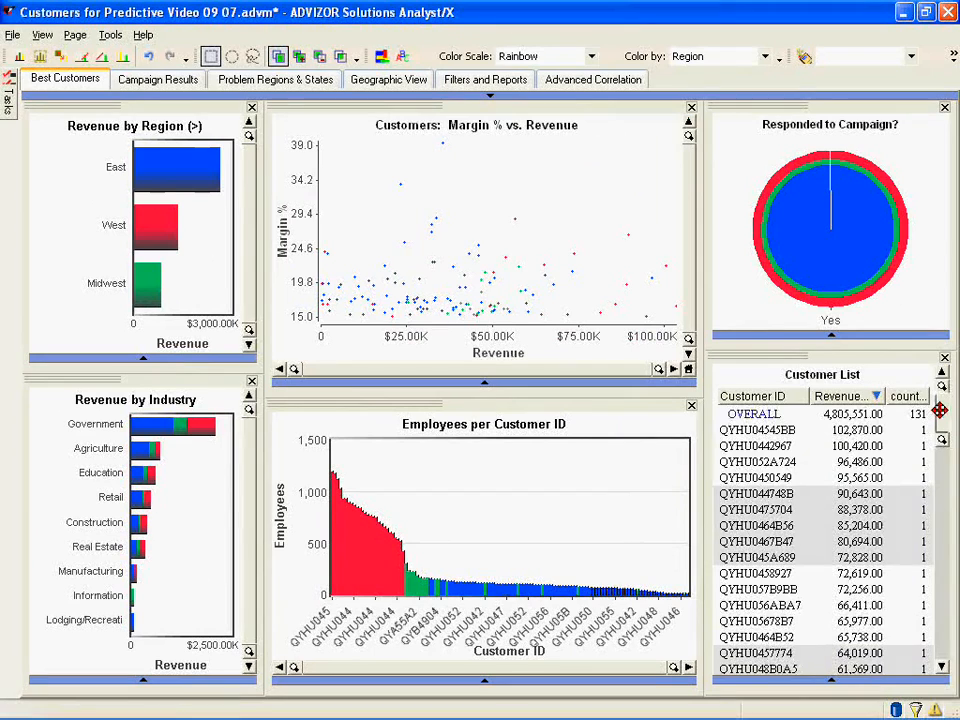
scroll("down", 3)
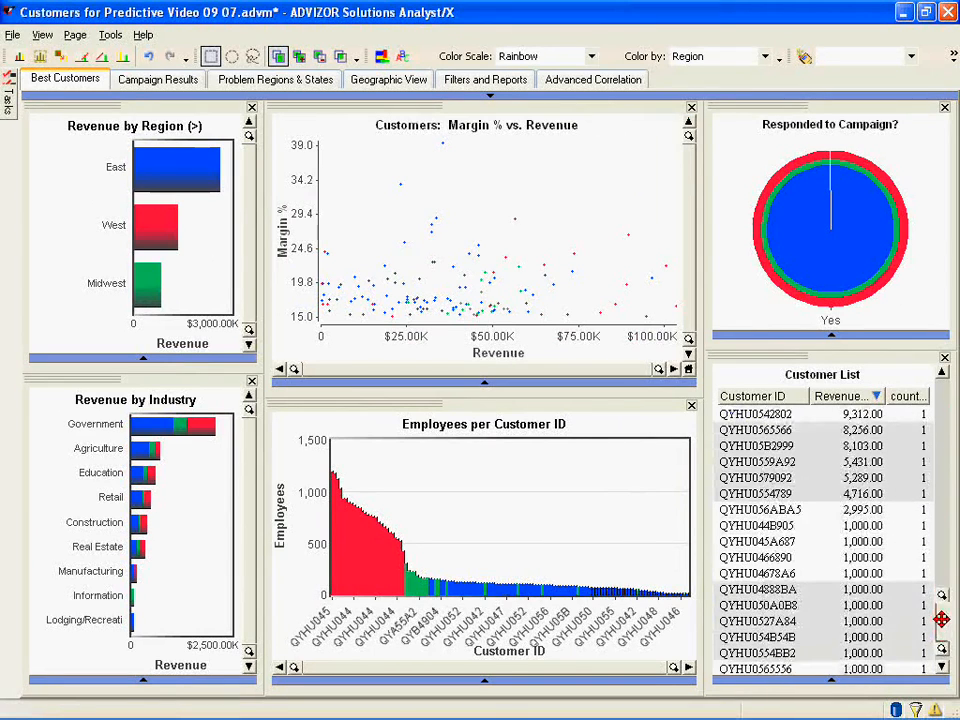